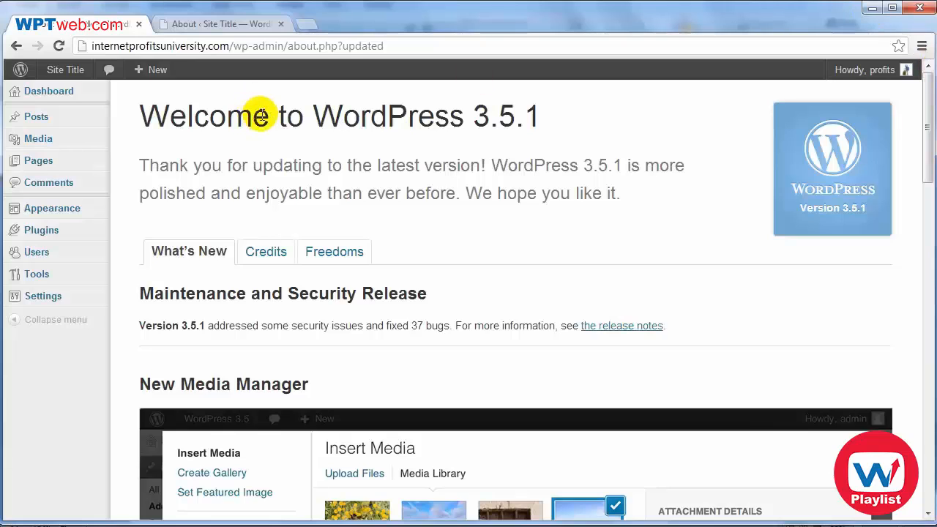
mouse_move(144, 139)
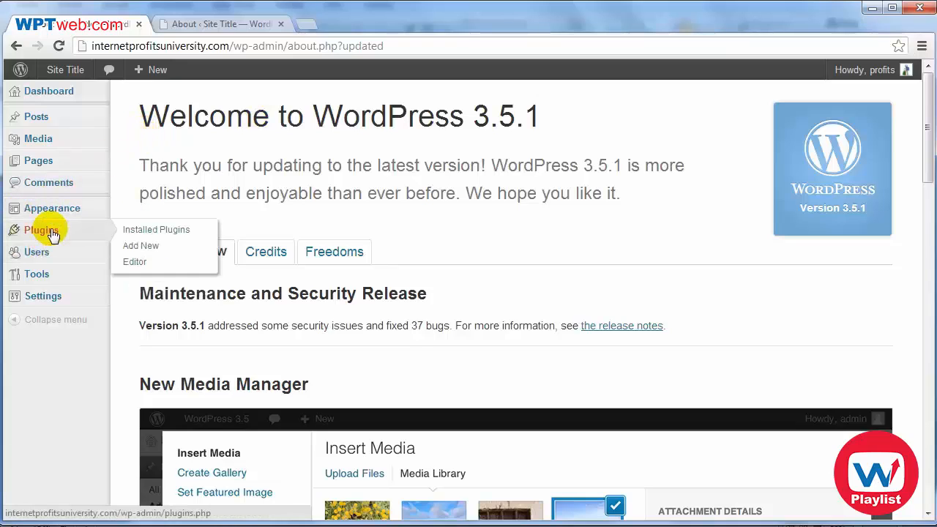
mouse_move(156, 229)
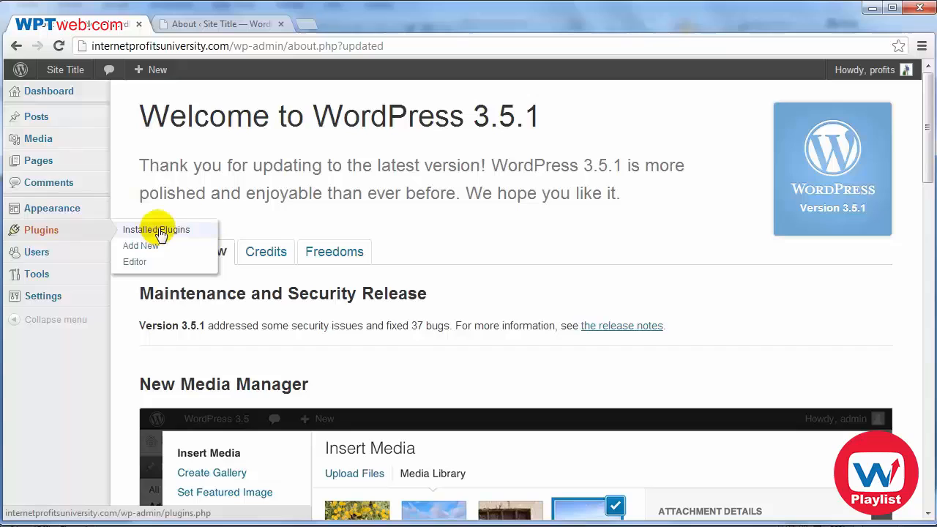
mouse_move(154, 247)
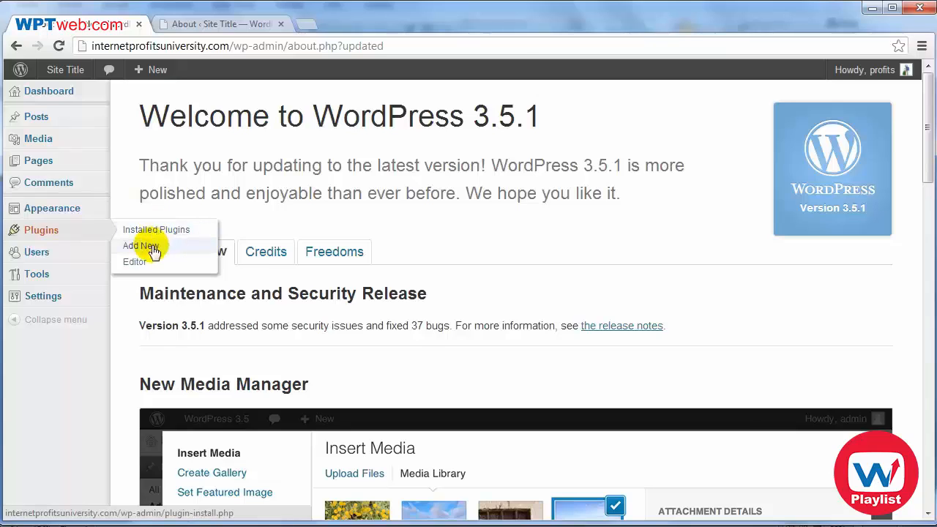
Step: Search Plugins > Add New for 'XML Sitemap'
left_click(140, 245)
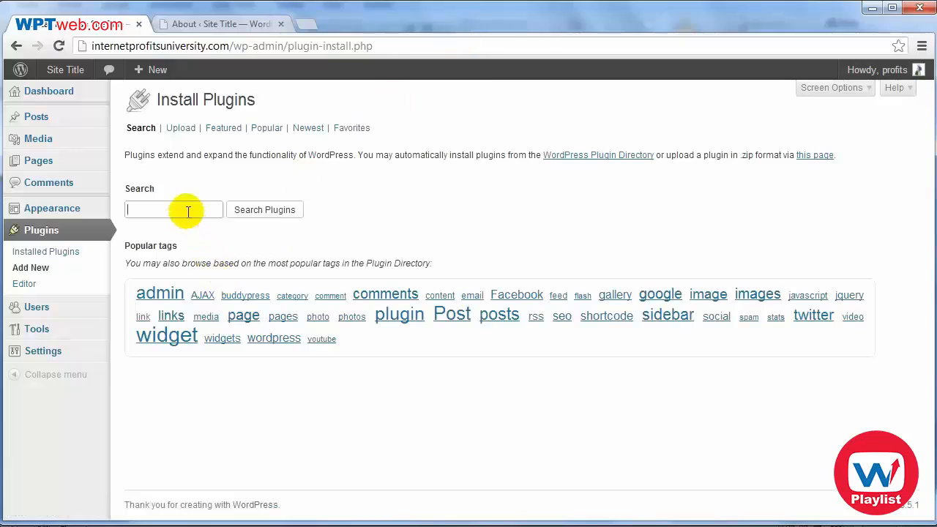
right_click(173, 210)
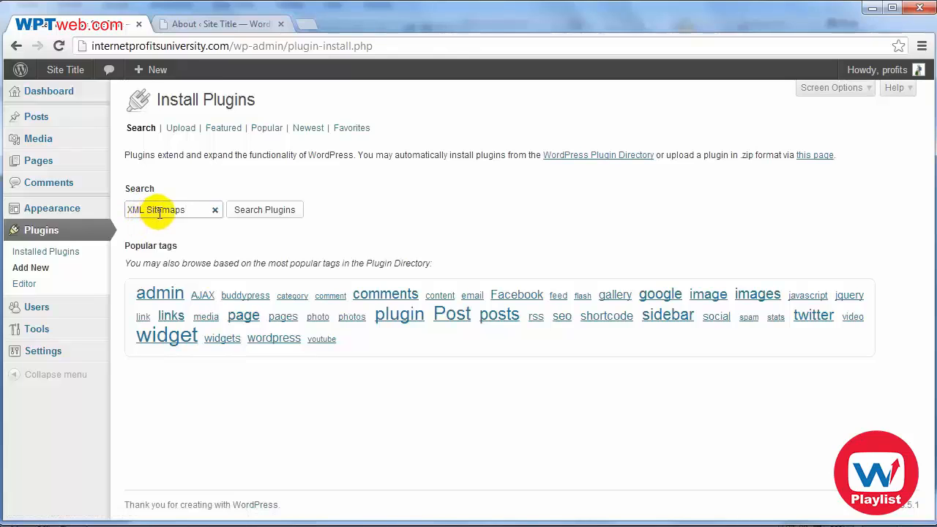
left_click(264, 210)
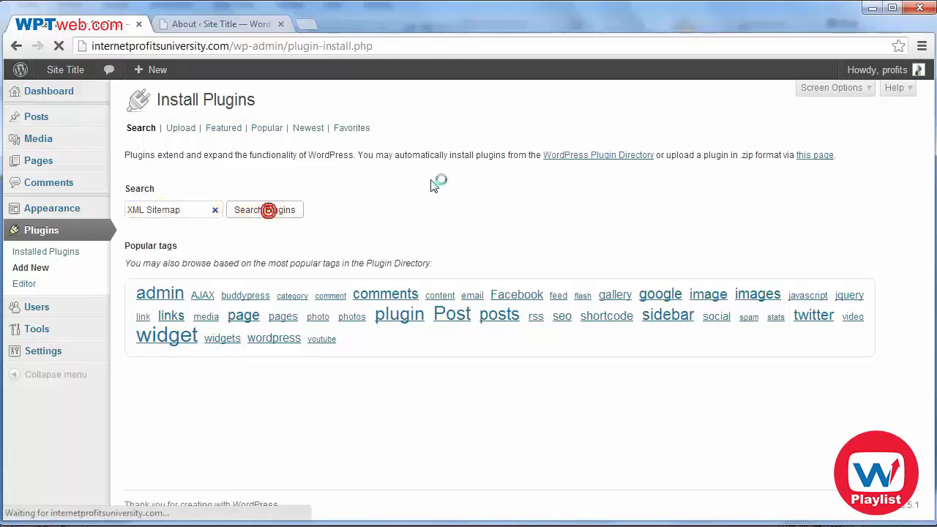
left_click(264, 209)
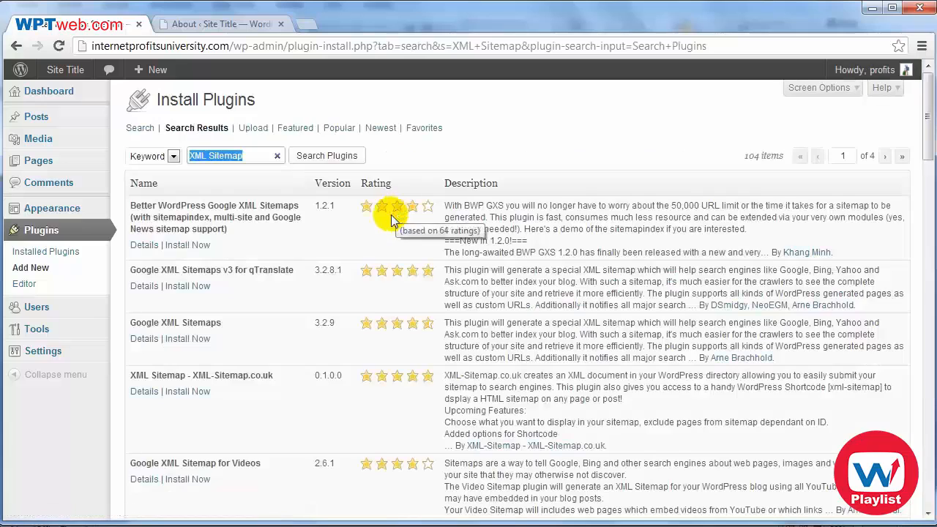
scroll("down", 3)
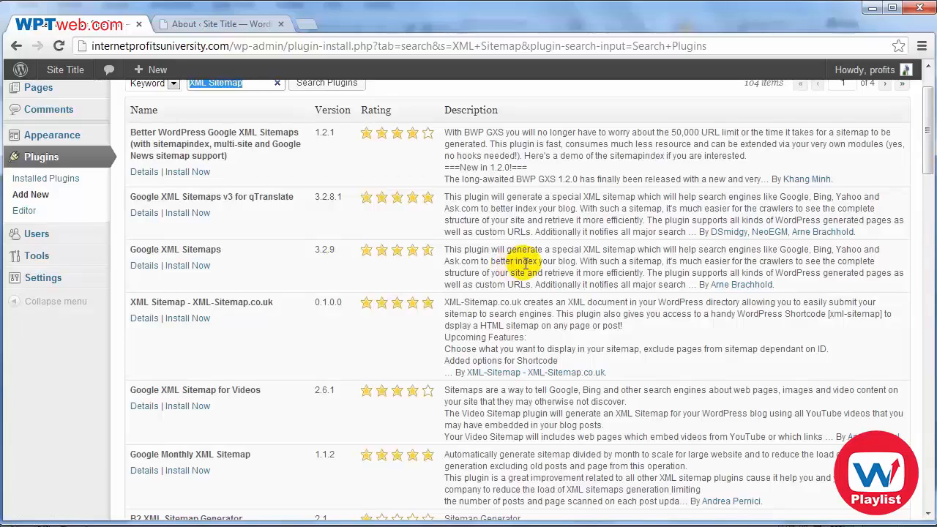
double_click(175, 249)
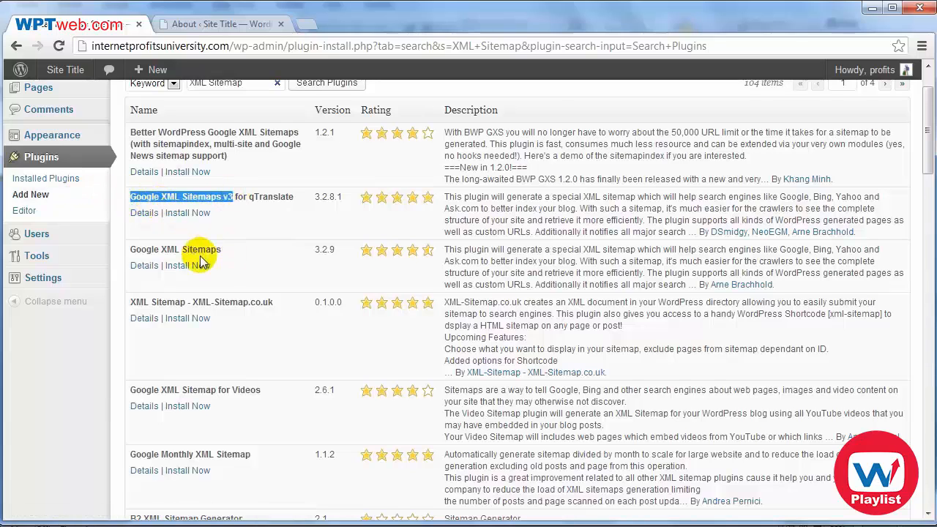
scroll("down", 3)
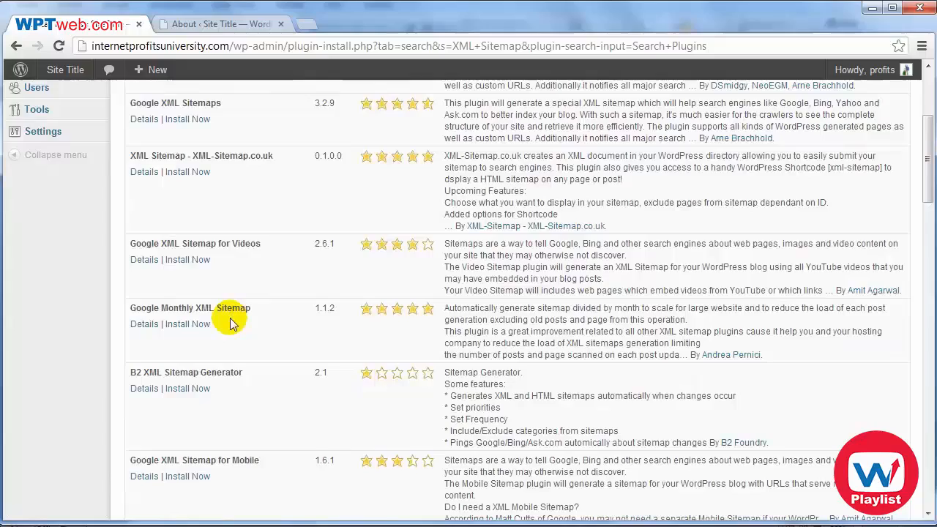
scroll("down", 3)
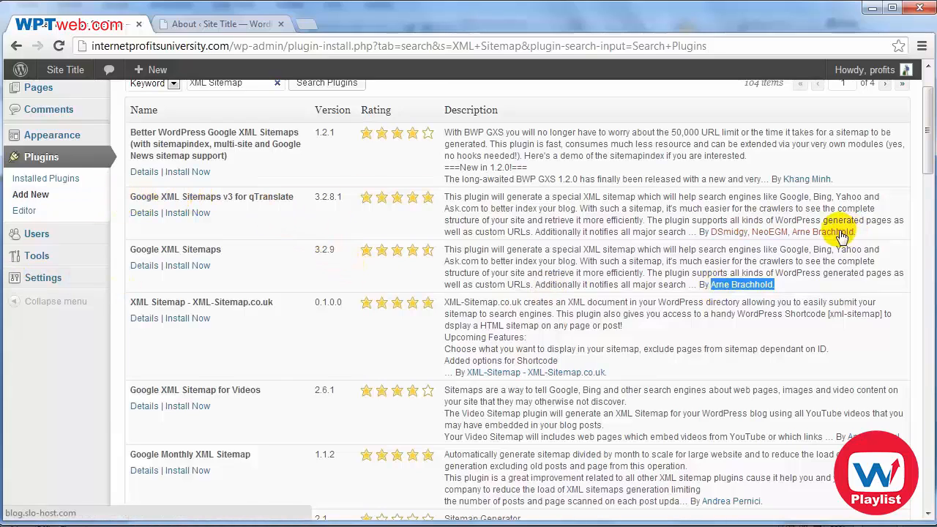
mouse_move(758, 242)
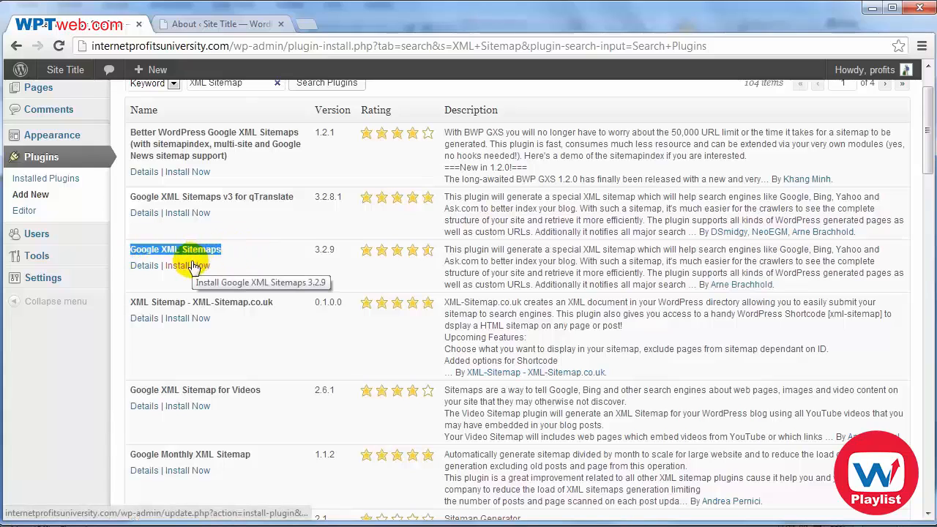
Step: Install Google XML Sitemaps 3.2.9 using the FTP credentials, then activate it
left_click(187, 265)
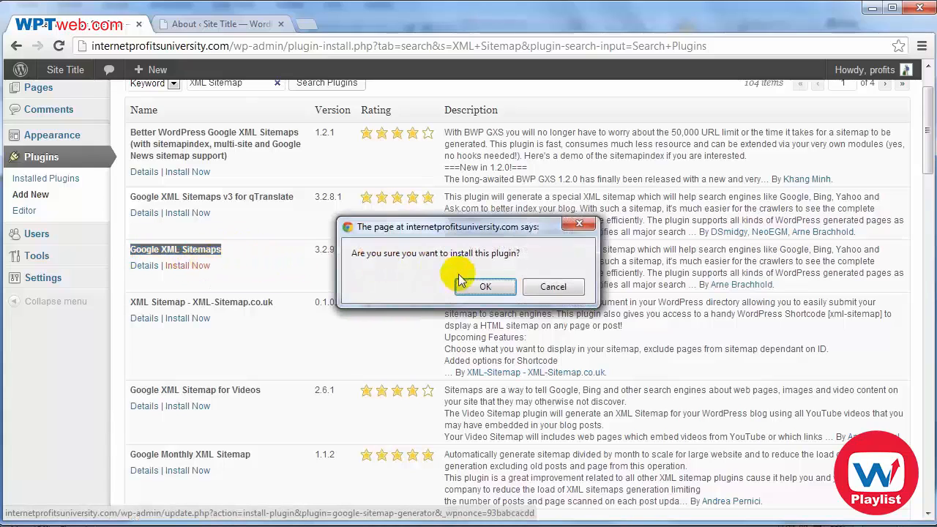
left_click(485, 287)
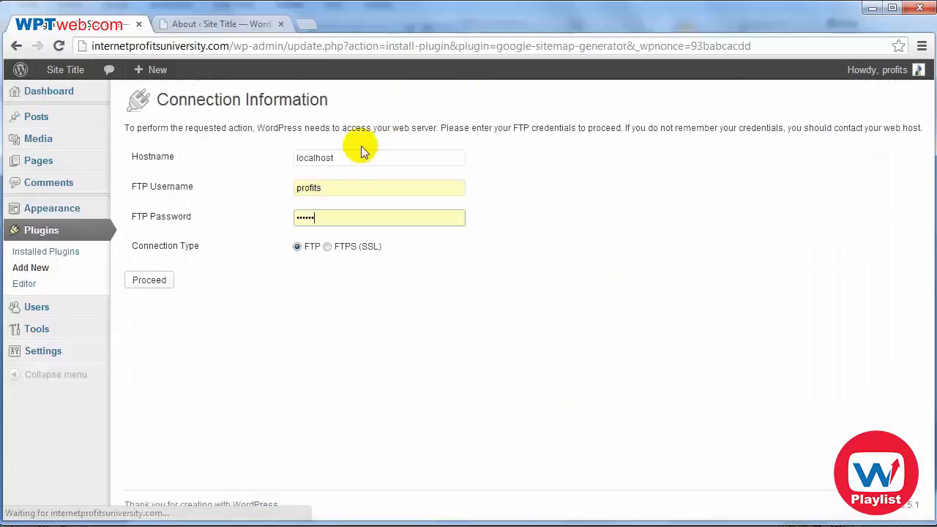
mouse_move(197, 175)
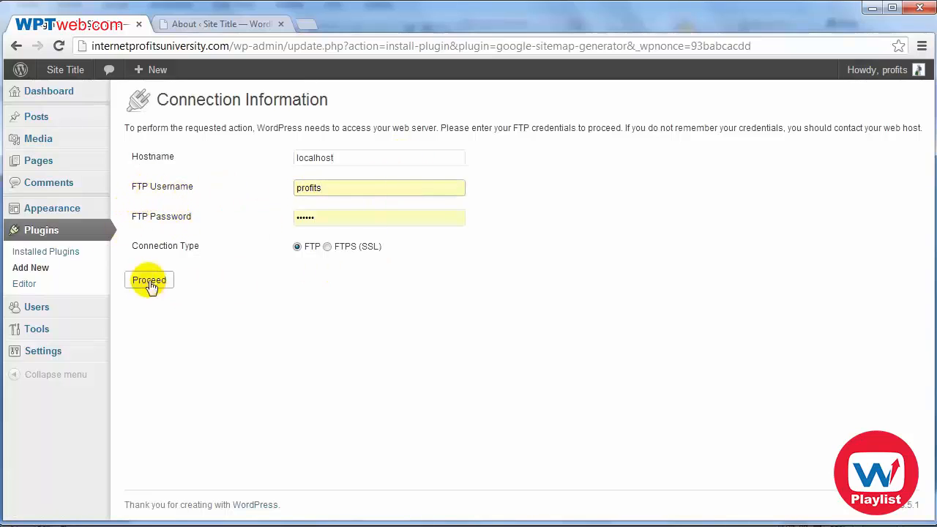
left_click(148, 280)
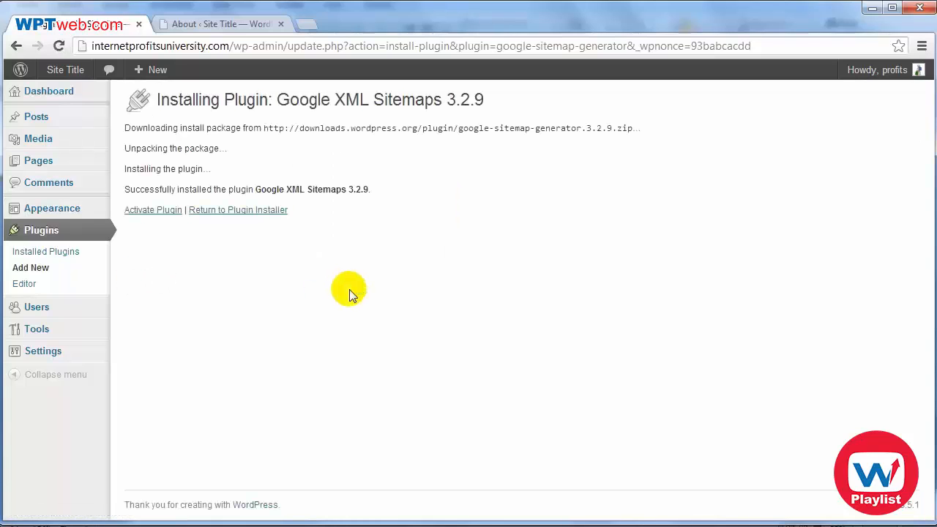
left_click(153, 210)
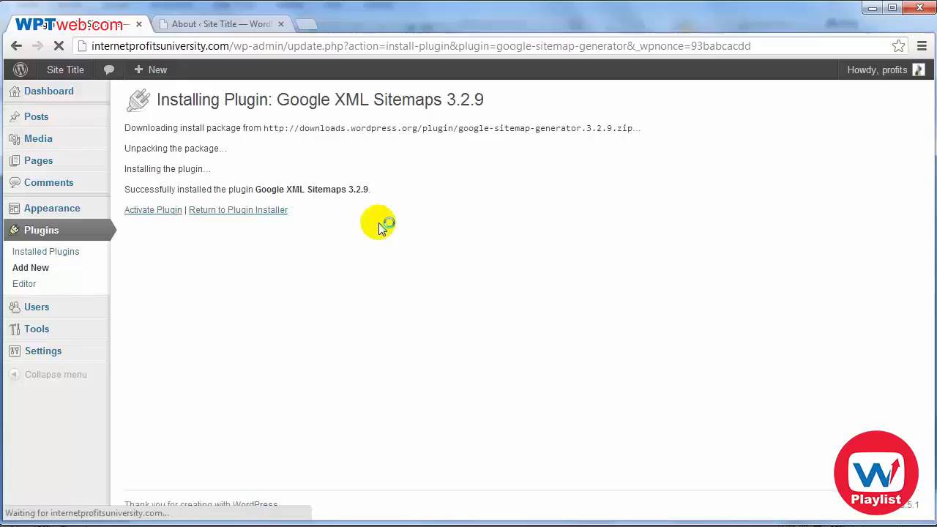
left_click(153, 210)
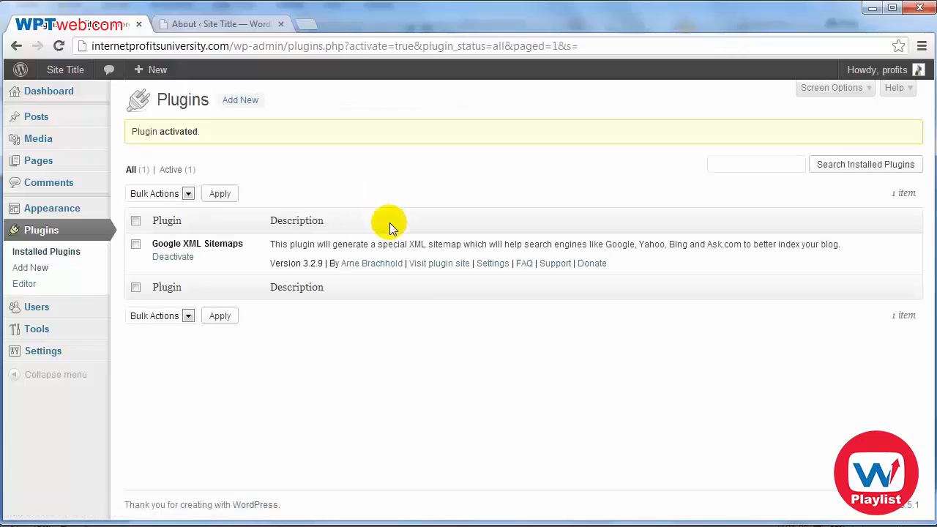
mouse_move(43, 350)
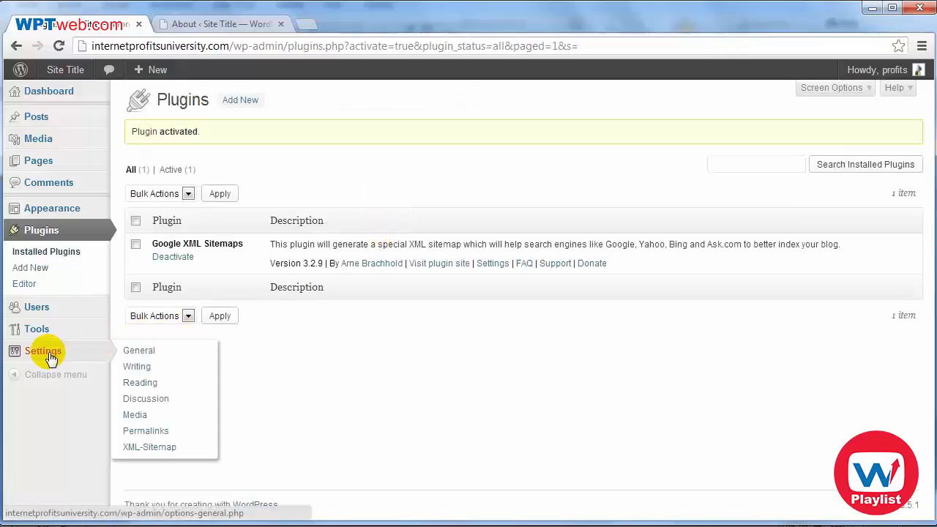
mouse_move(149, 447)
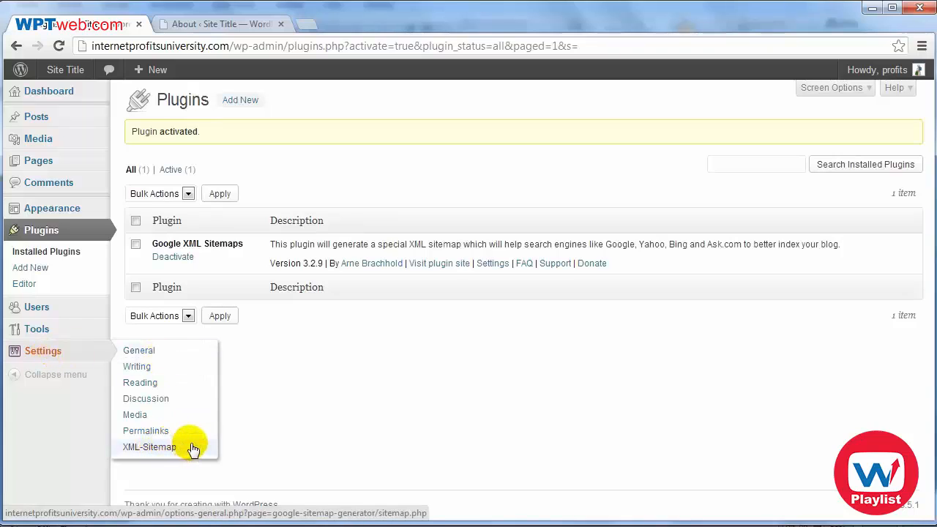
Step: Open Settings > XML-Sitemap and scroll through the Basic Options section
left_click(149, 447)
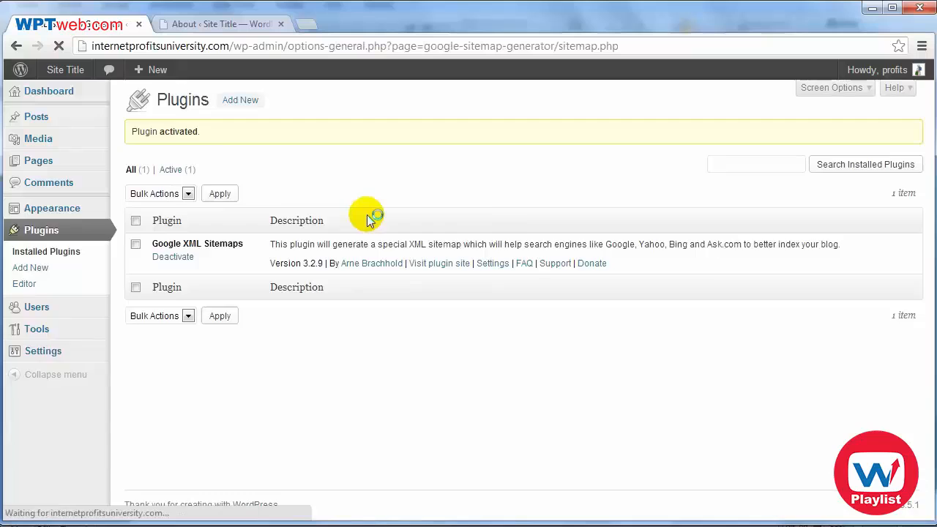
left_click(492, 262)
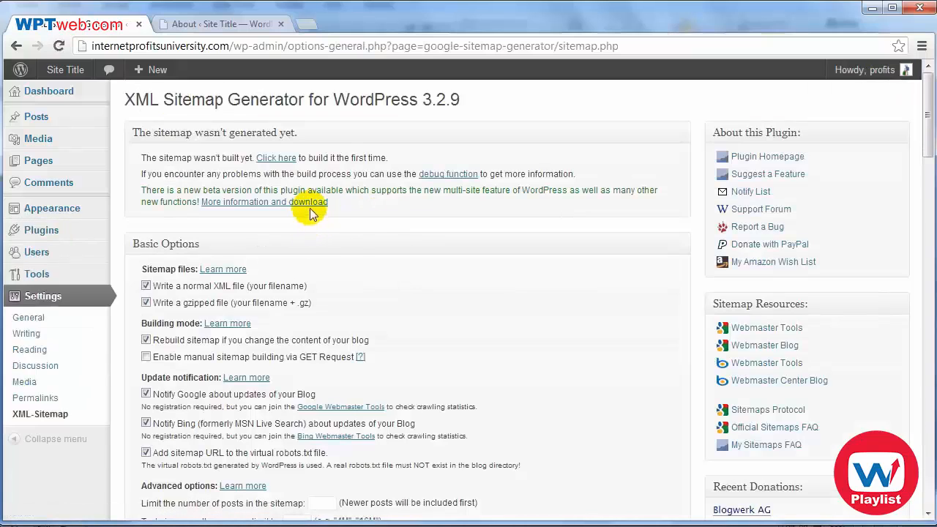
scroll("down", 3)
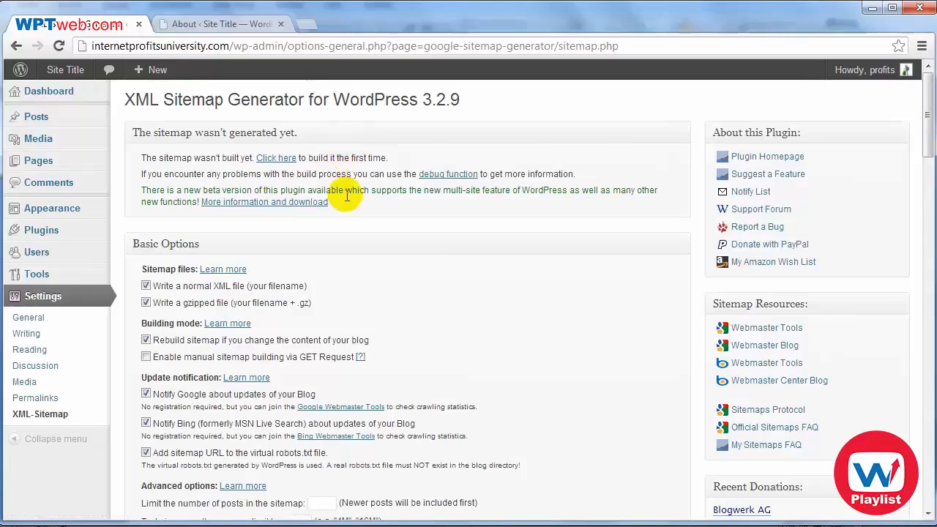
scroll("down", 3)
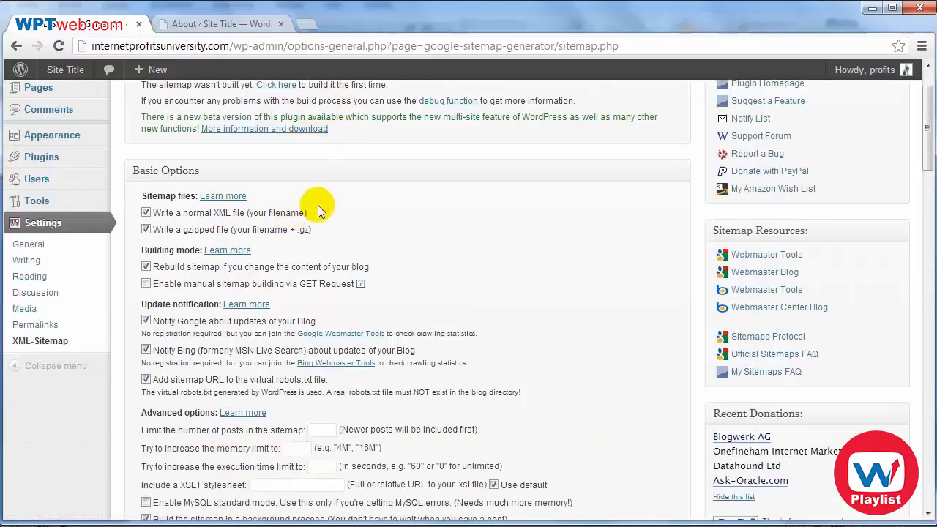
mouse_move(344, 201)
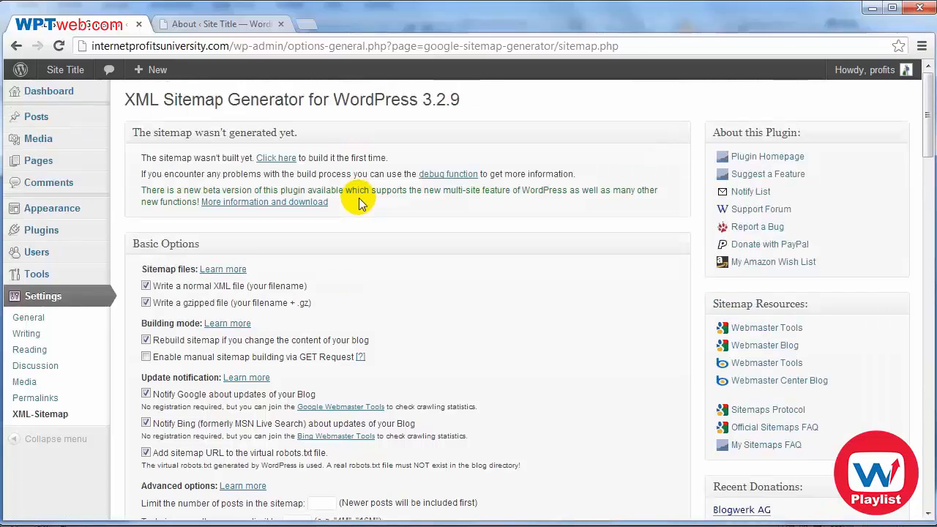
scroll("down", 3)
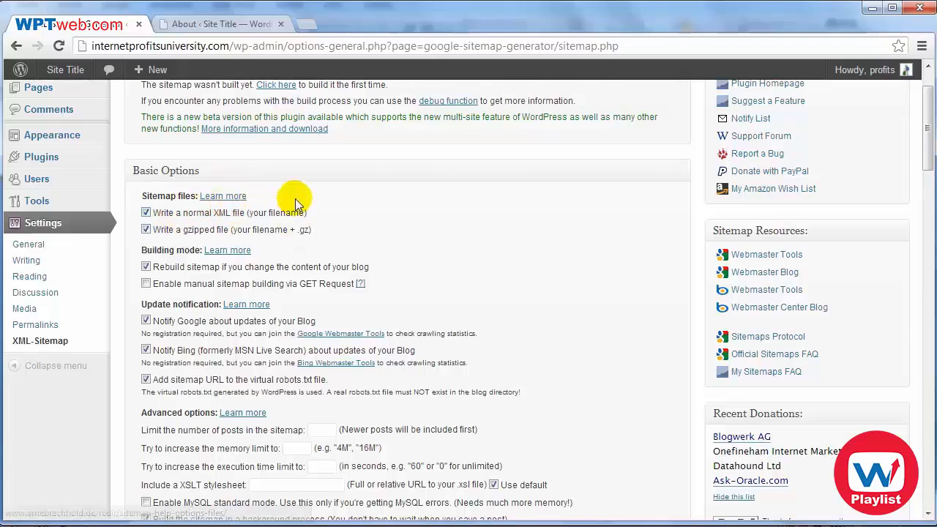
scroll("down", 3)
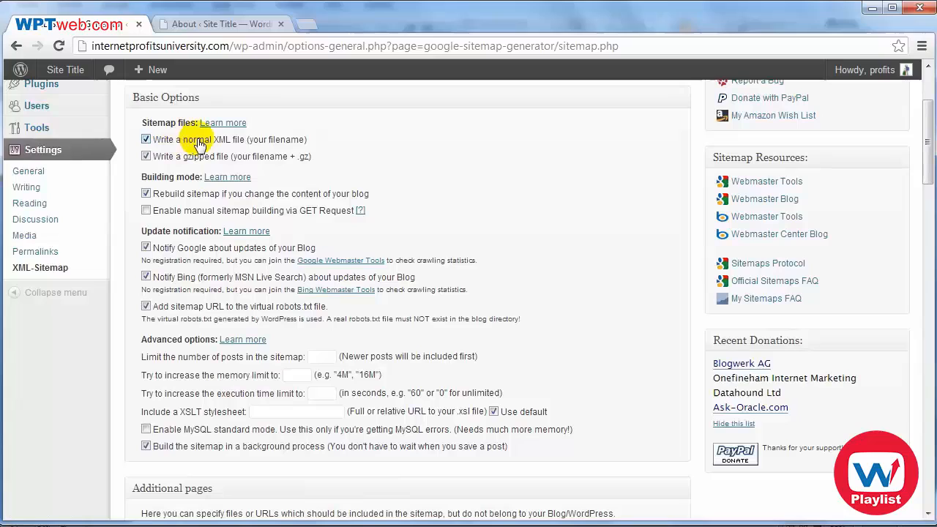
mouse_move(255, 149)
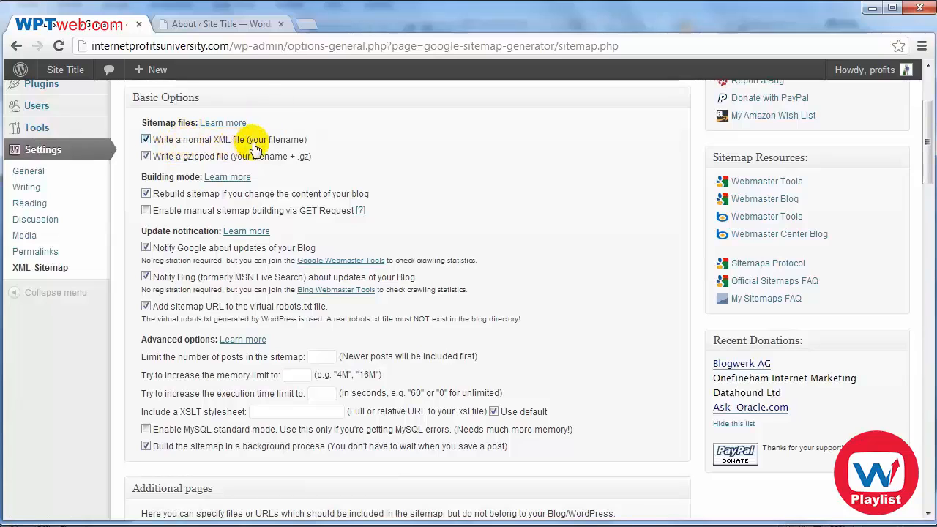
mouse_move(124, 167)
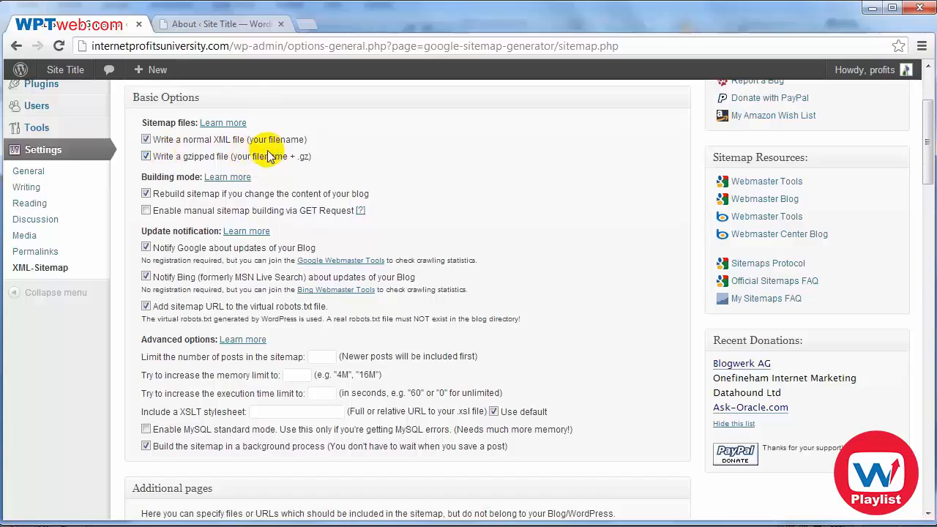
scroll("down", 3)
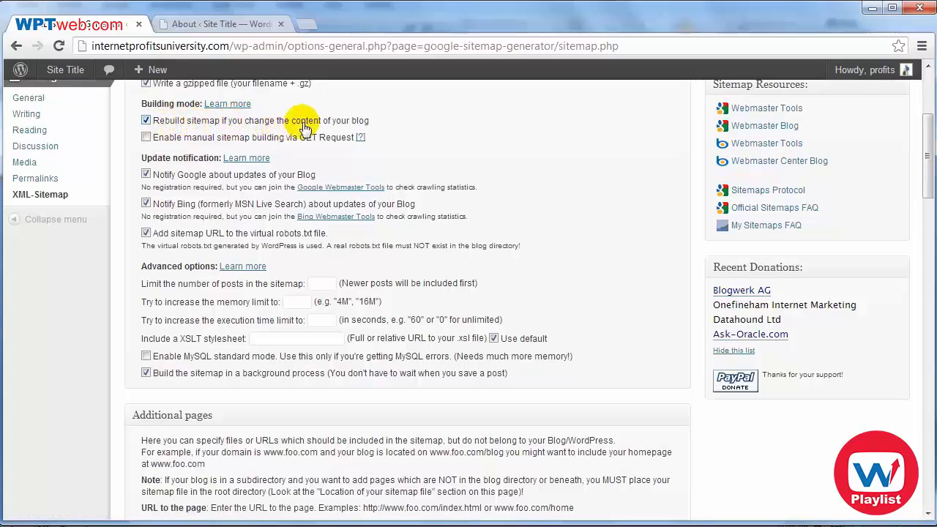
mouse_move(176, 139)
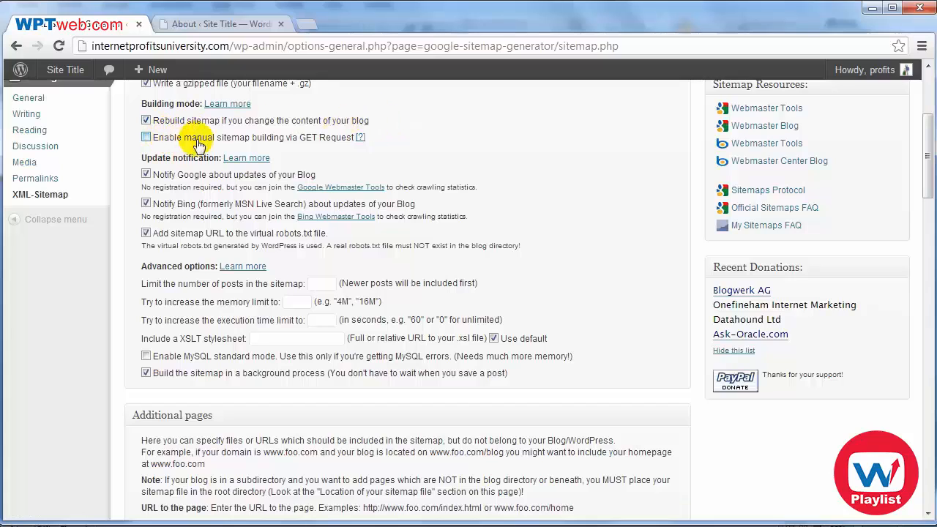
mouse_move(284, 143)
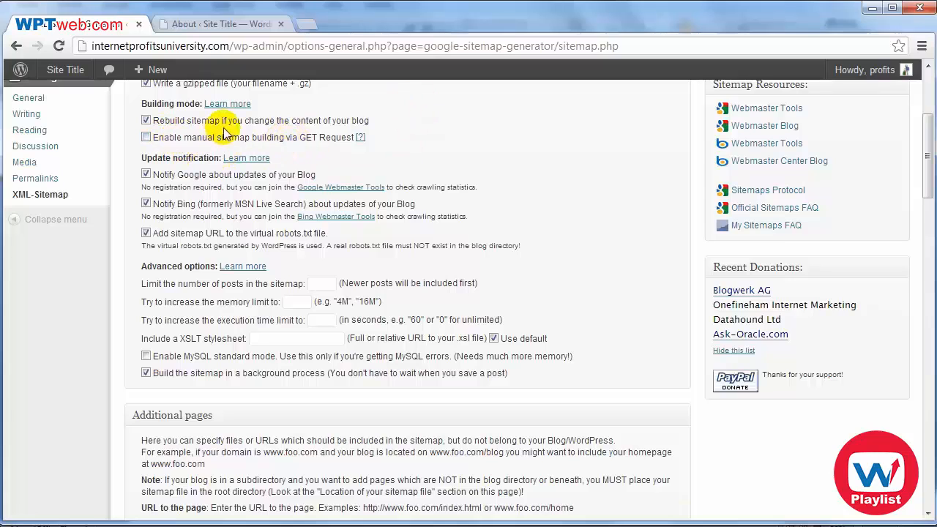
mouse_move(247, 158)
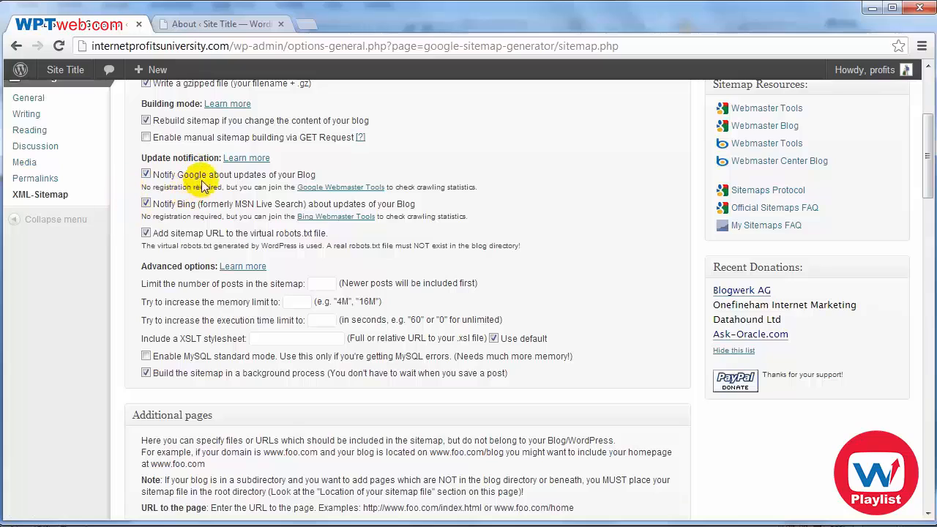
mouse_move(269, 183)
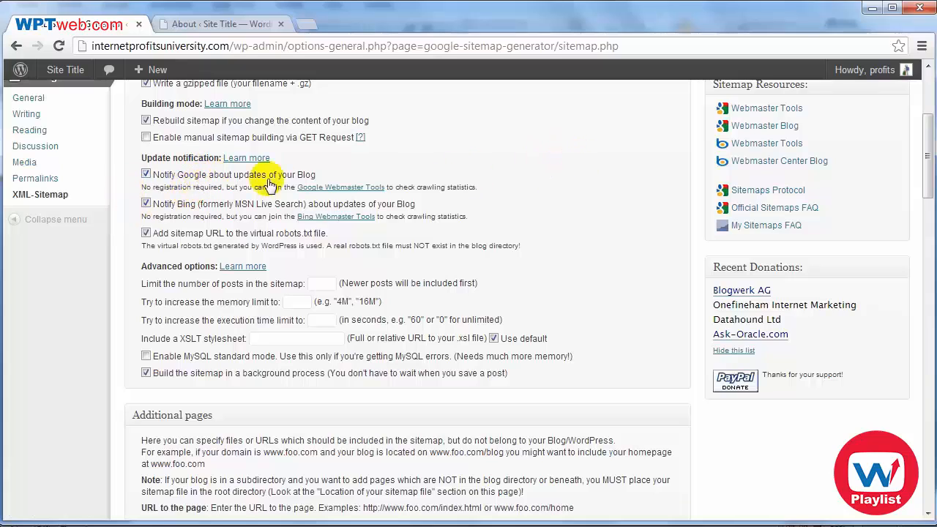
mouse_move(474, 183)
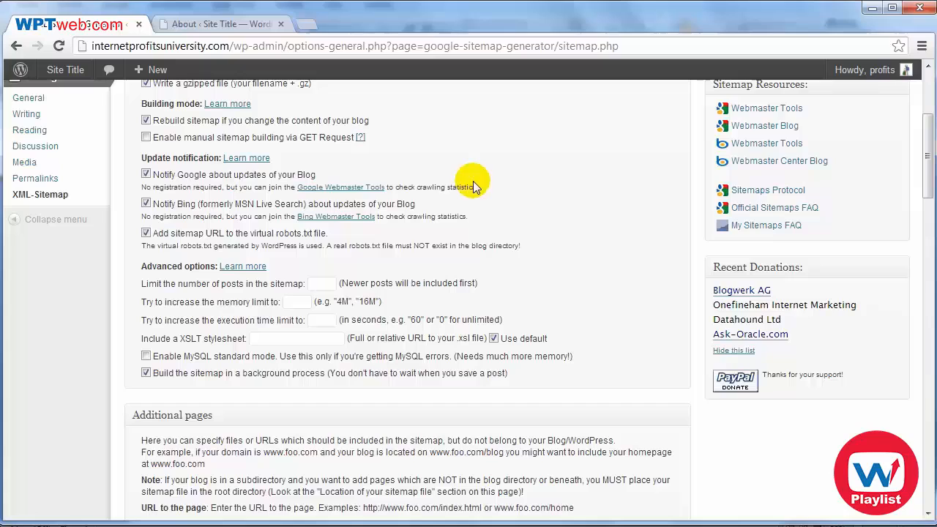
mouse_move(455, 185)
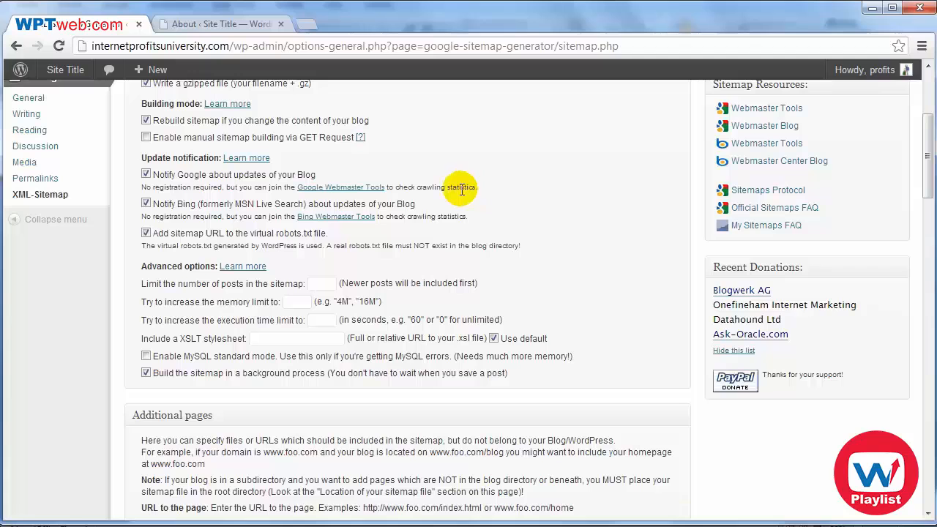
scroll("down", 3)
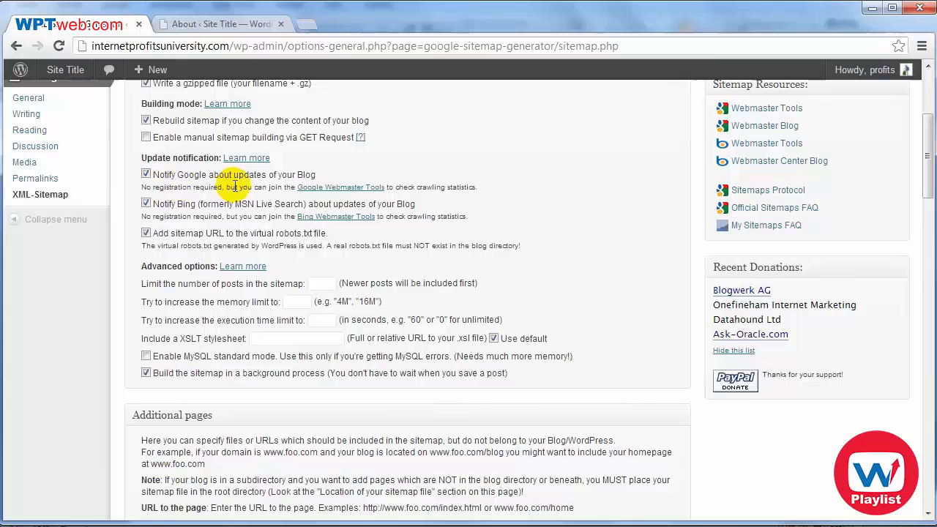
mouse_move(340, 207)
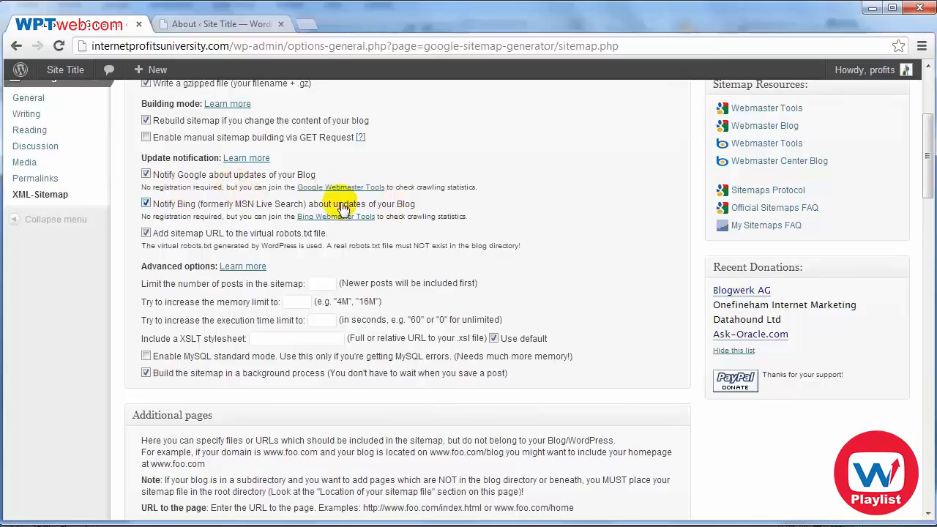
scroll("down", 3)
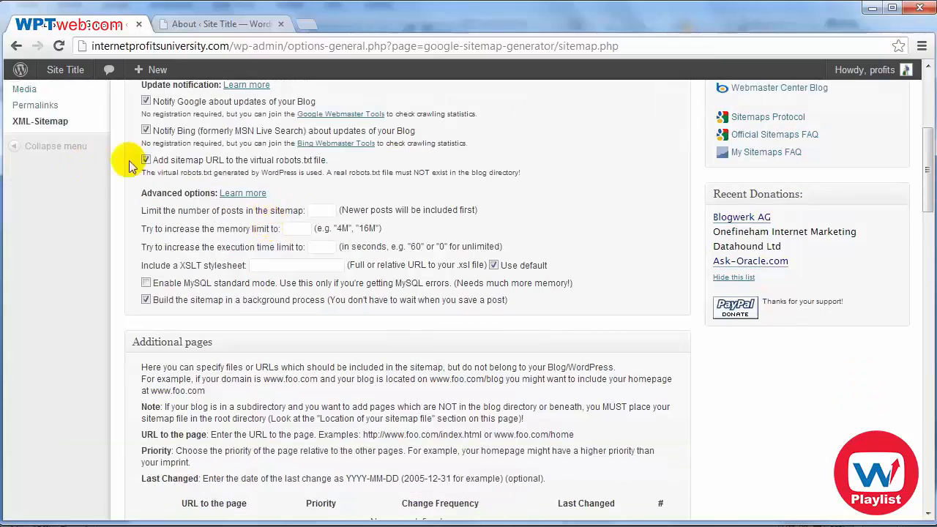
mouse_move(260, 163)
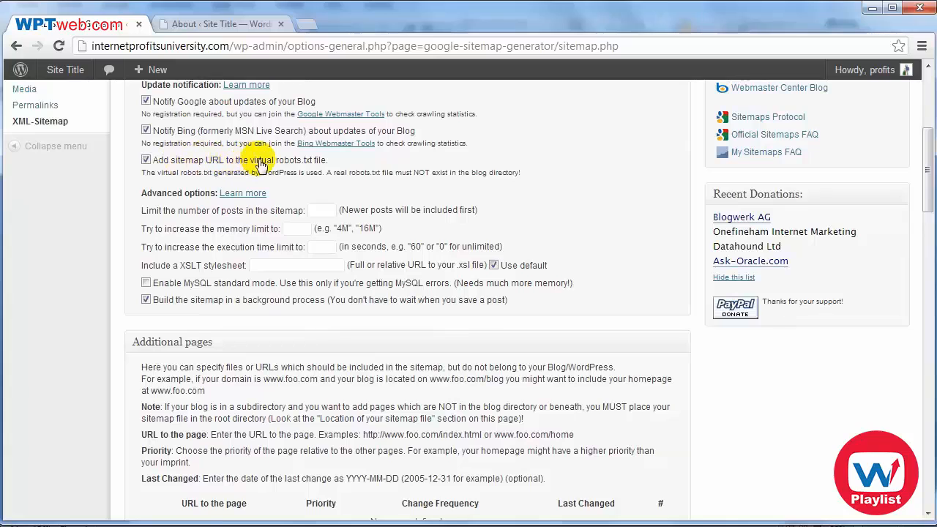
mouse_move(330, 166)
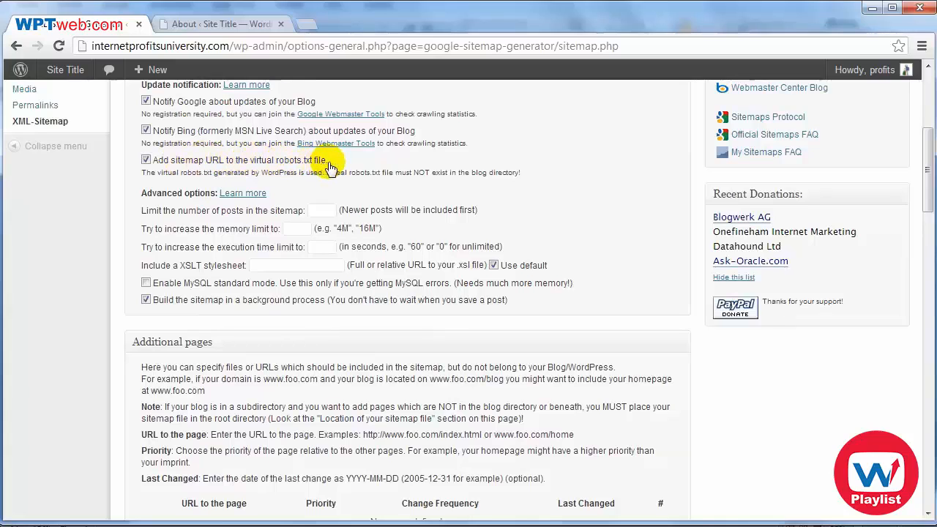
mouse_move(306, 172)
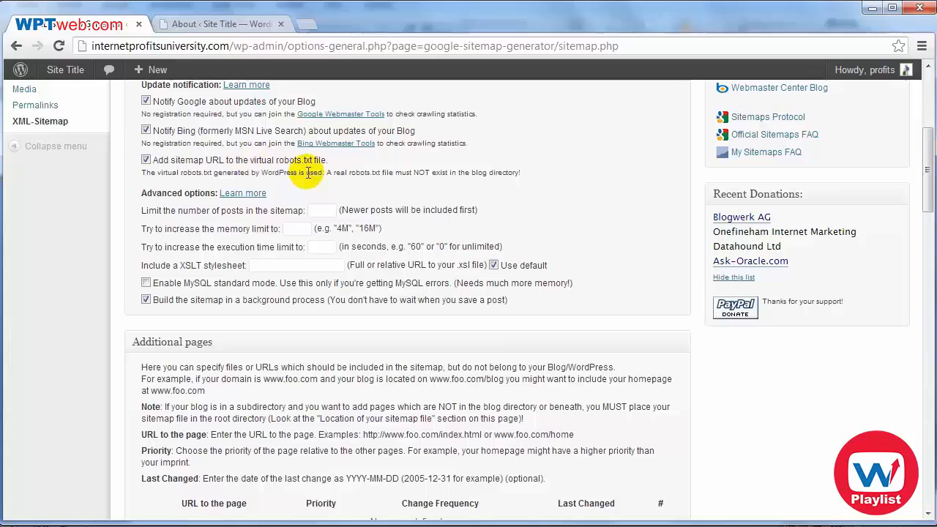
mouse_move(299, 167)
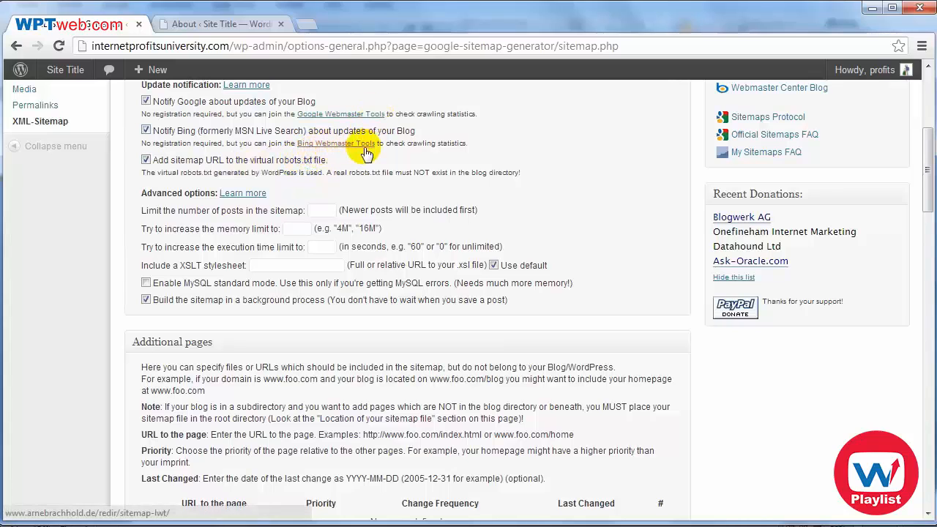
mouse_move(617, 249)
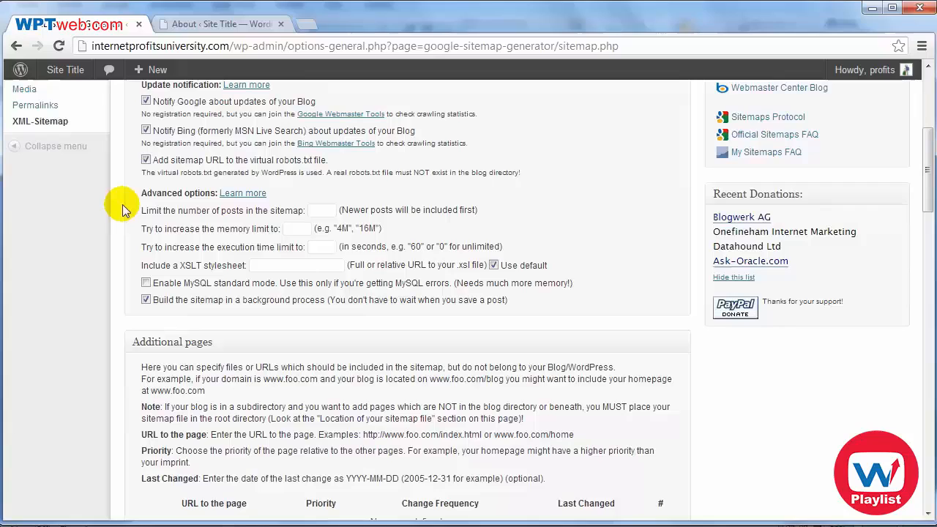
mouse_move(198, 216)
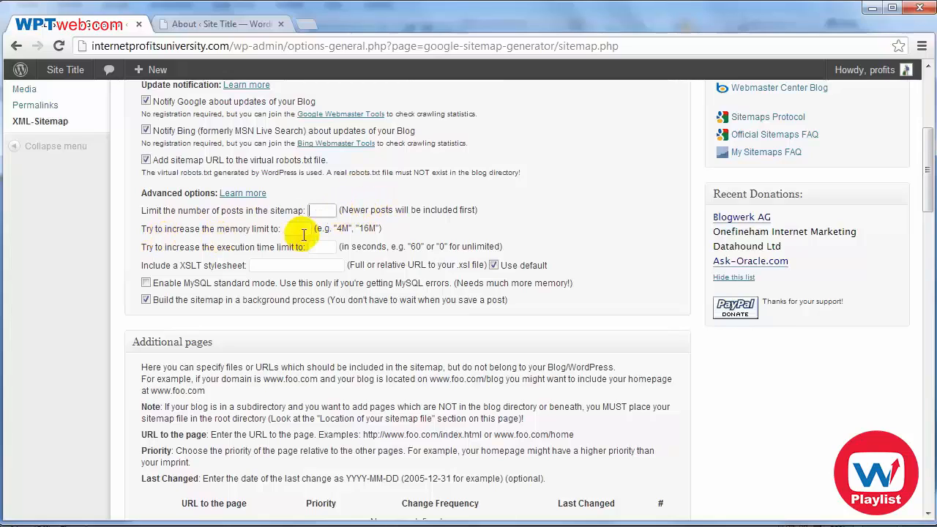
left_click(322, 247)
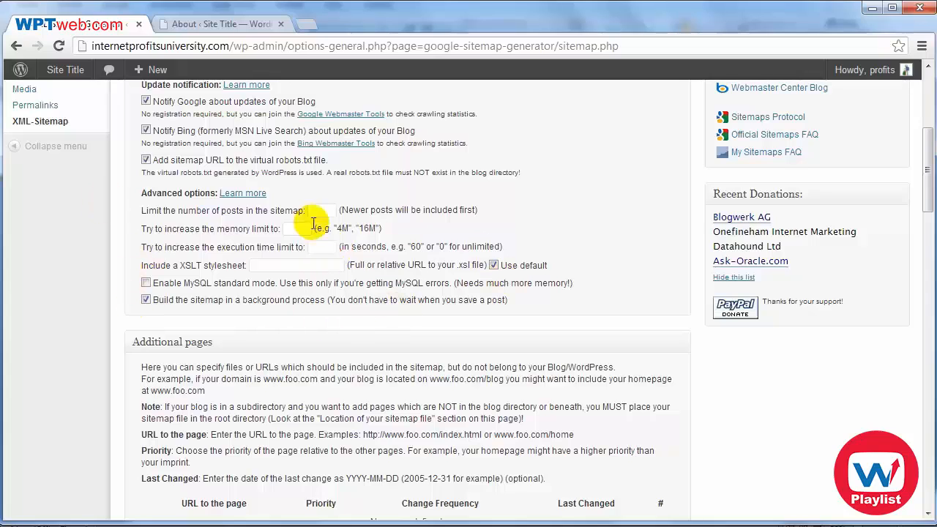
mouse_move(337, 269)
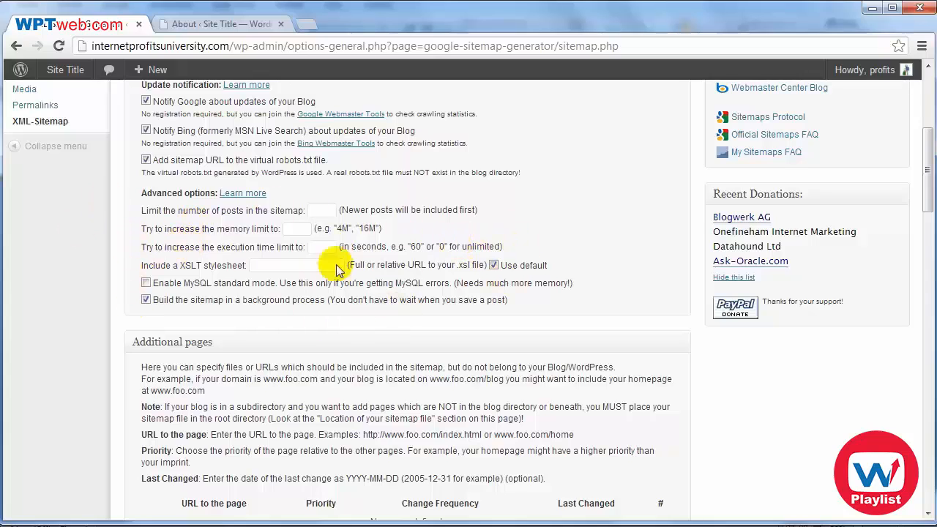
mouse_move(285, 271)
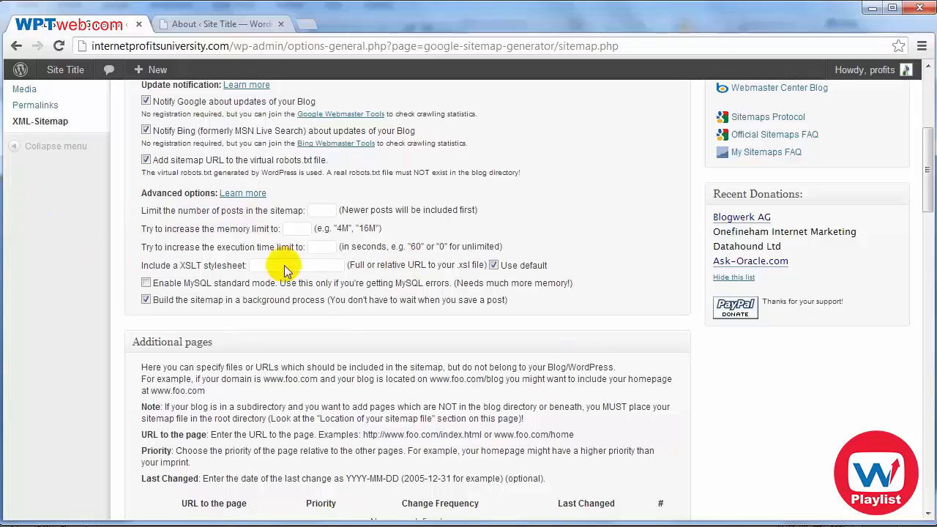
scroll("down", 3)
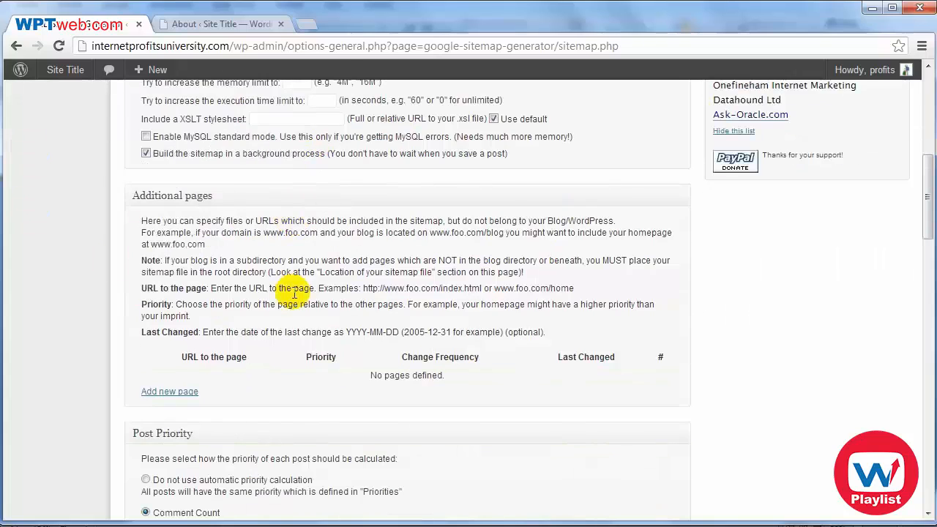
scroll("down", 3)
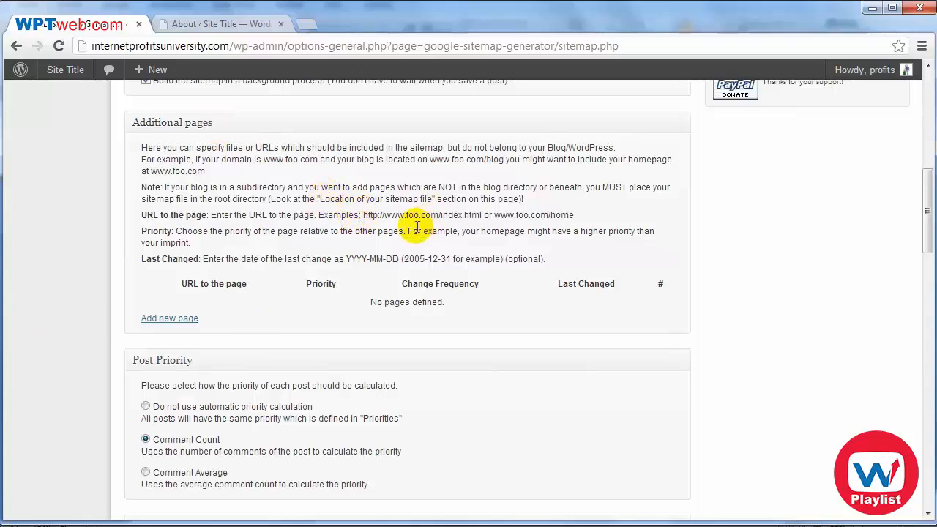
mouse_move(331, 215)
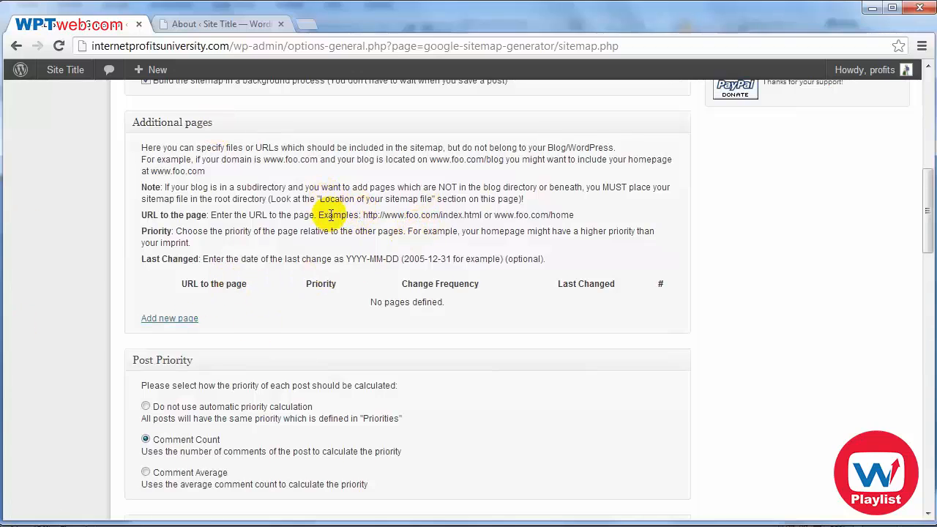
mouse_move(694, 212)
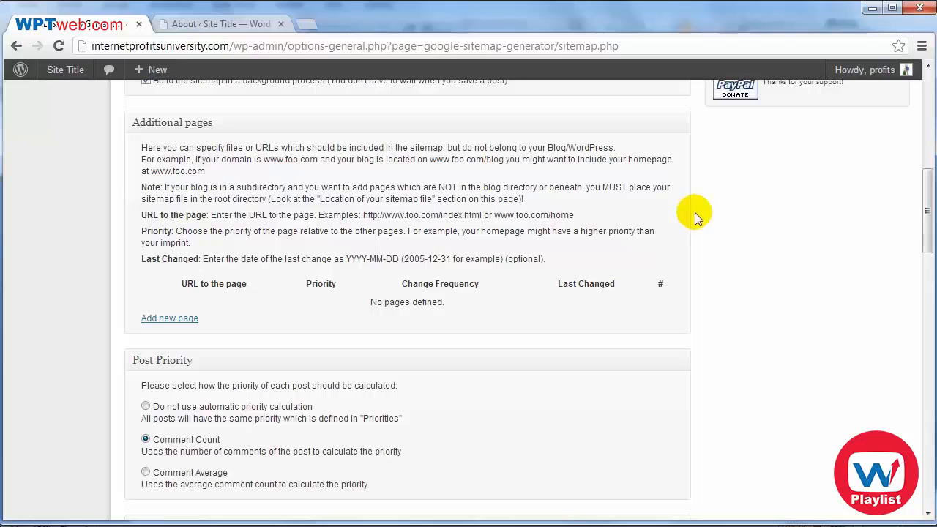
mouse_move(418, 227)
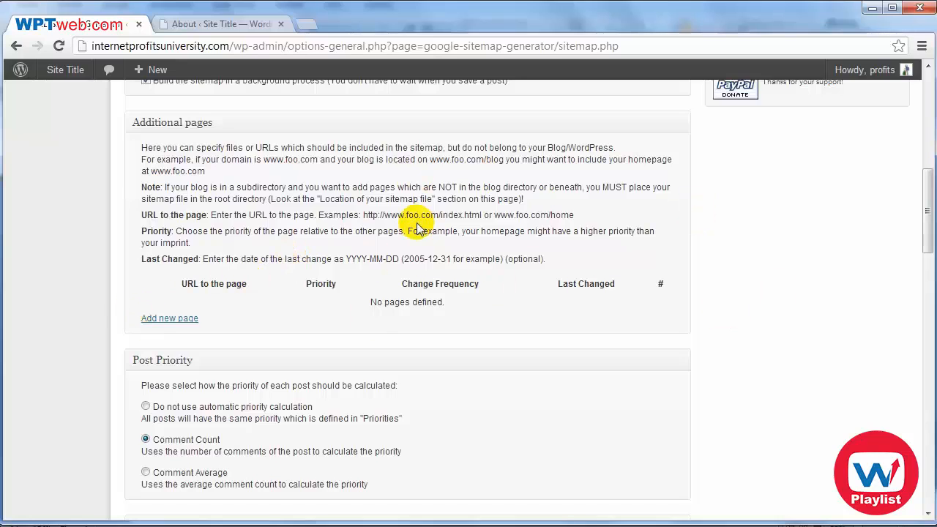
mouse_move(358, 227)
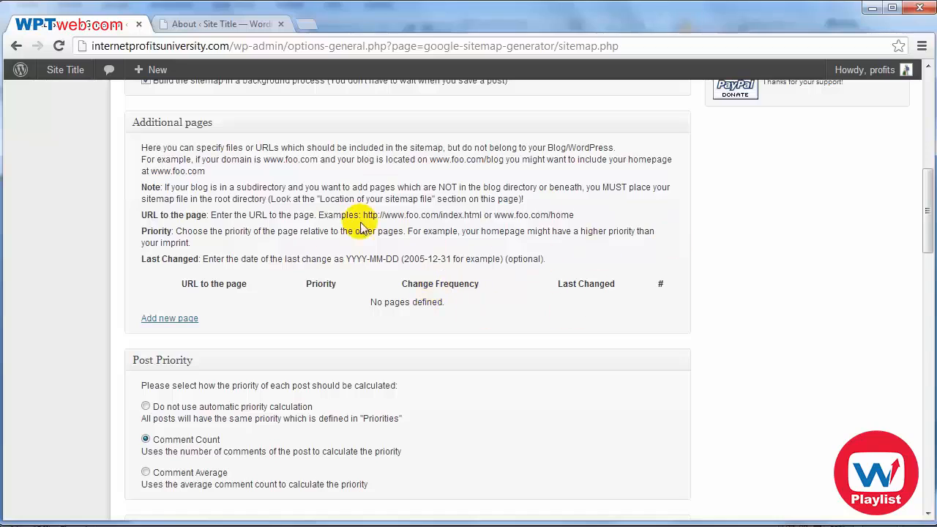
mouse_move(836, 211)
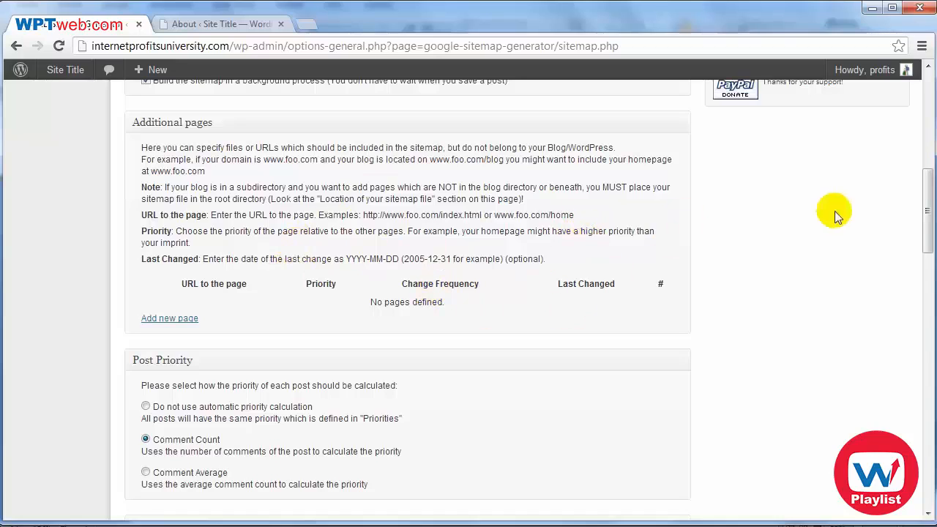
mouse_move(796, 284)
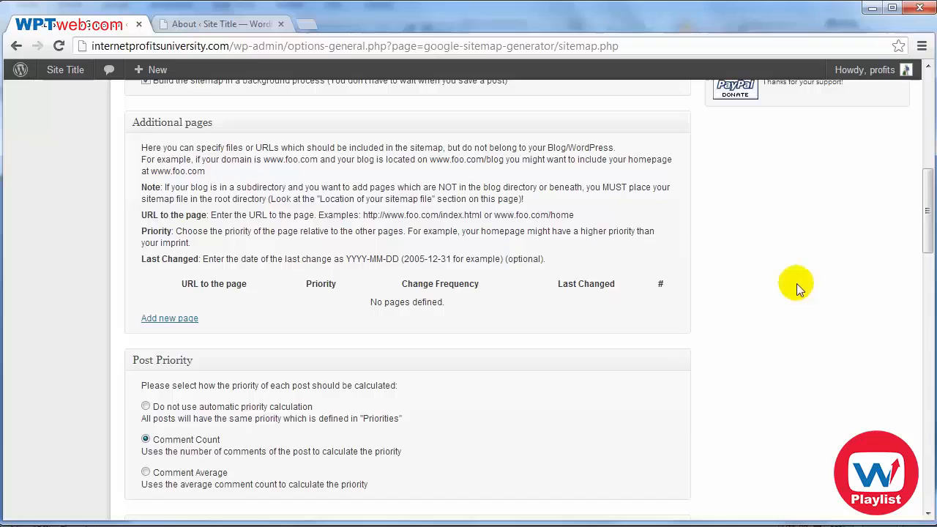
scroll("down", 3)
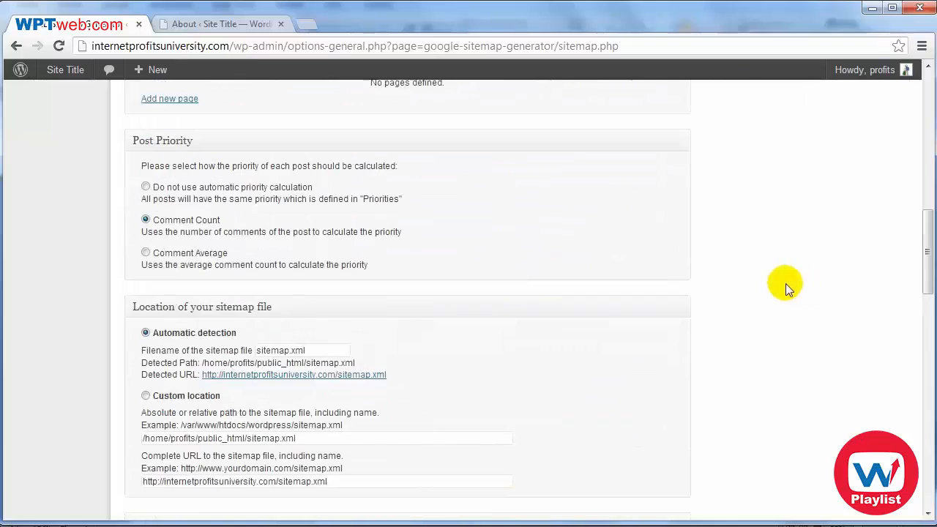
mouse_move(344, 157)
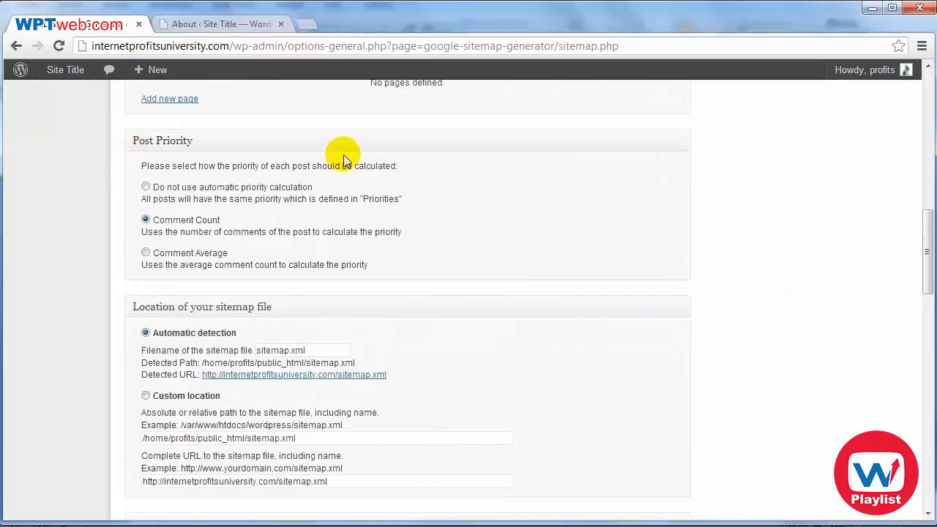
mouse_move(330, 162)
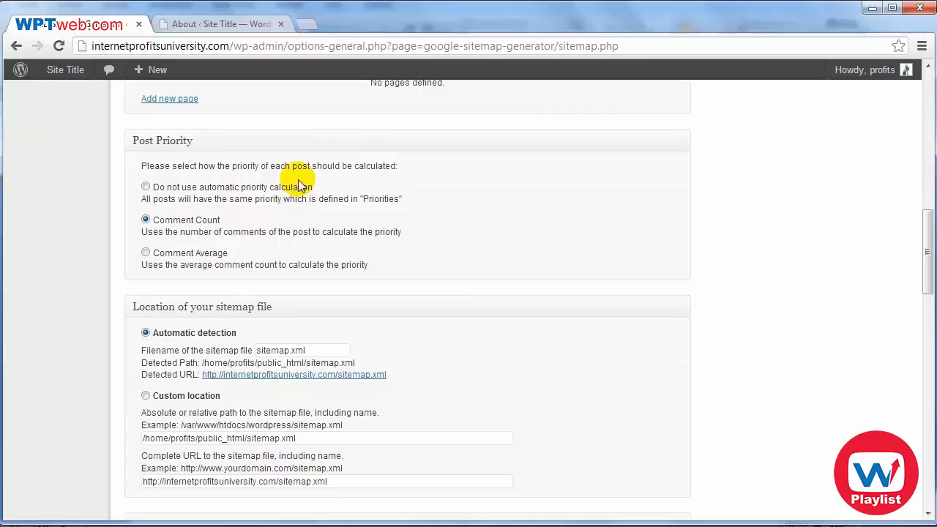
mouse_move(345, 175)
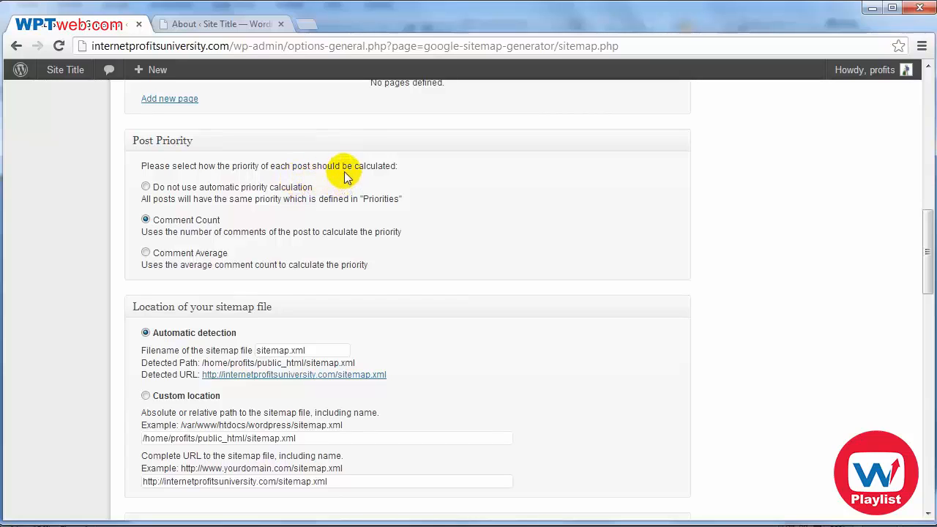
mouse_move(384, 183)
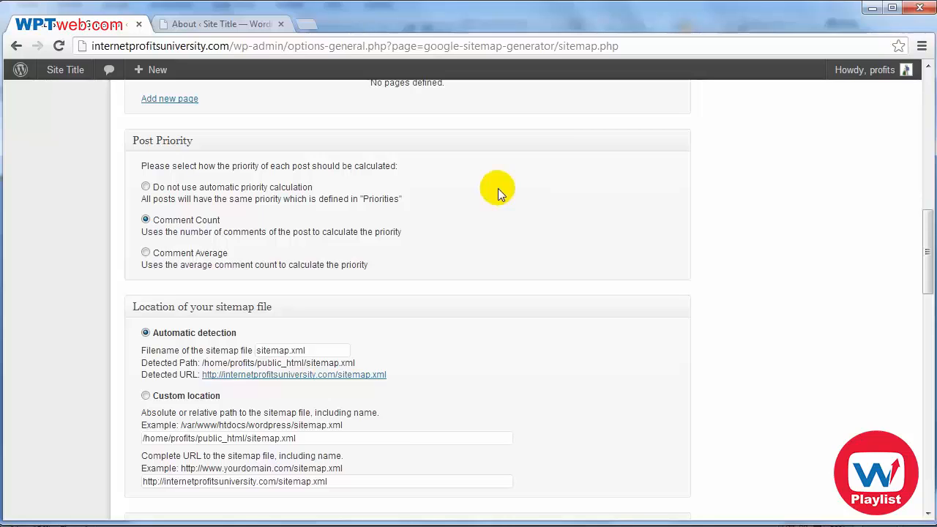
mouse_move(413, 173)
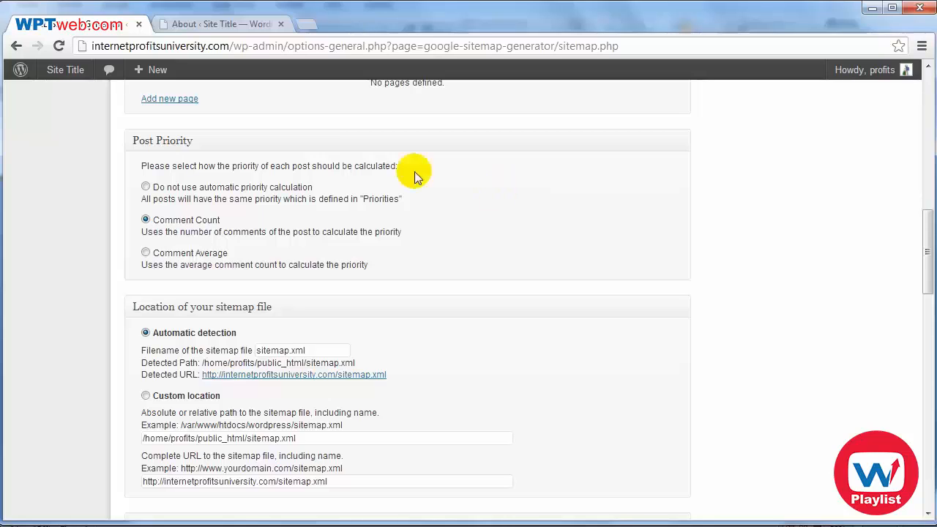
mouse_move(591, 226)
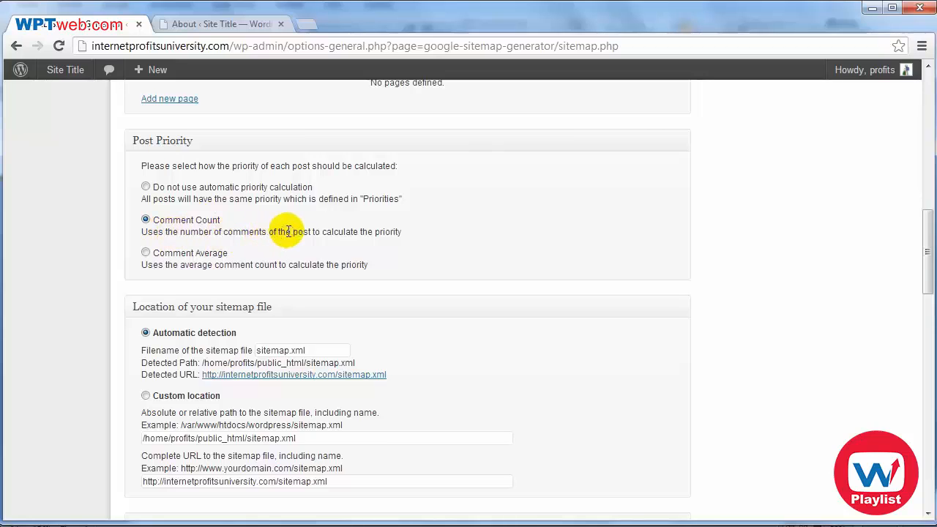
mouse_move(401, 231)
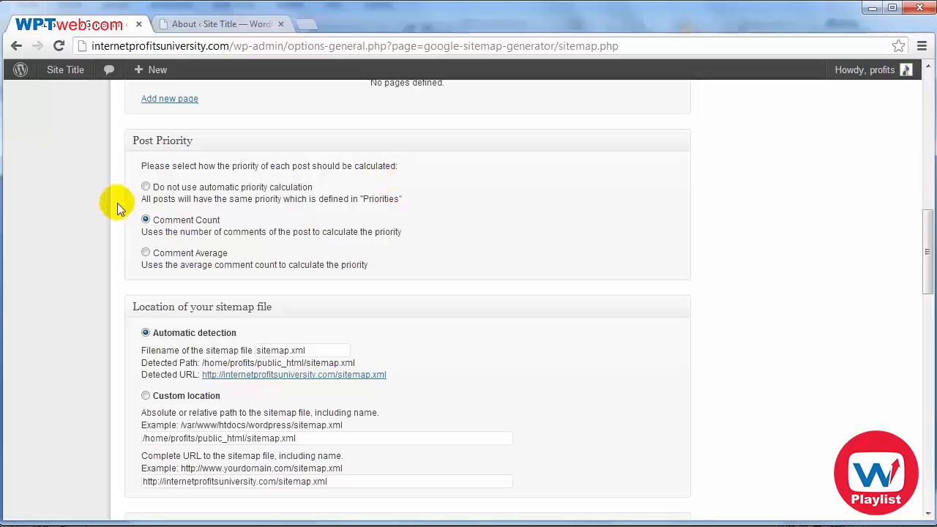
mouse_move(68, 227)
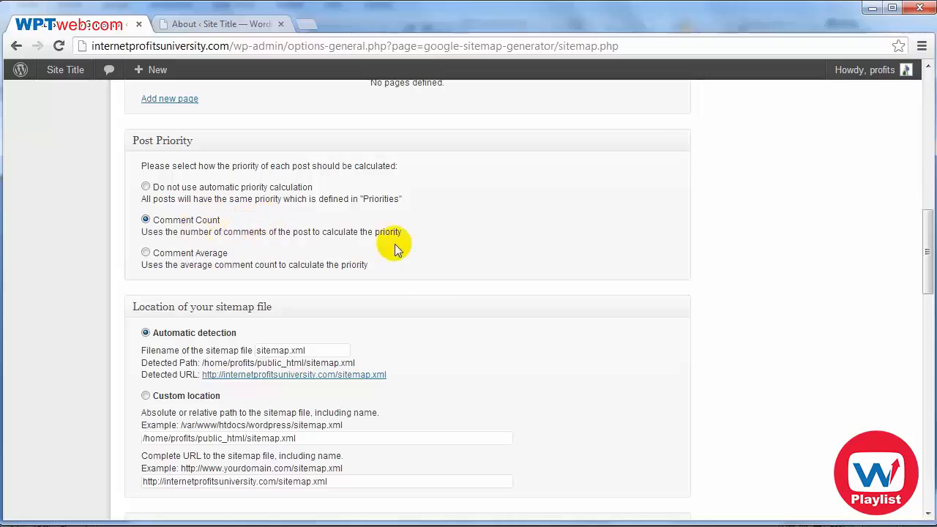
mouse_move(240, 232)
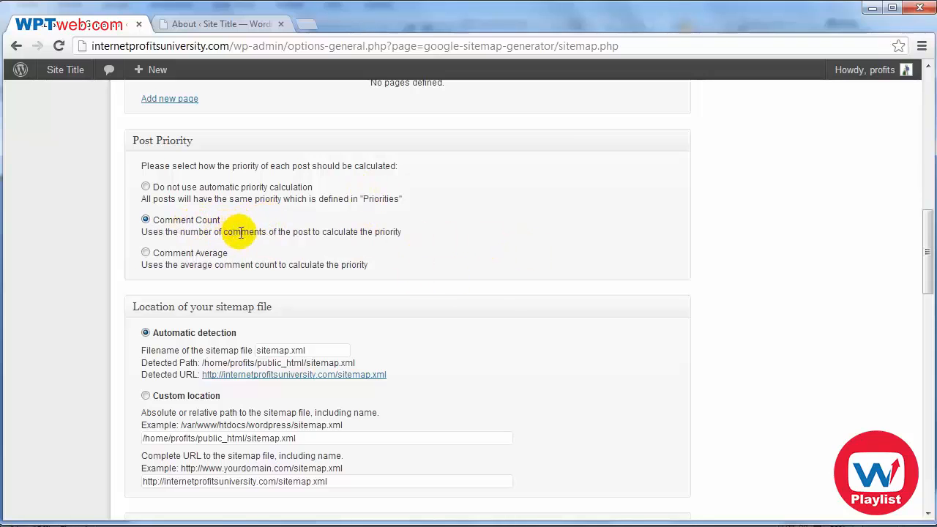
scroll("down", 3)
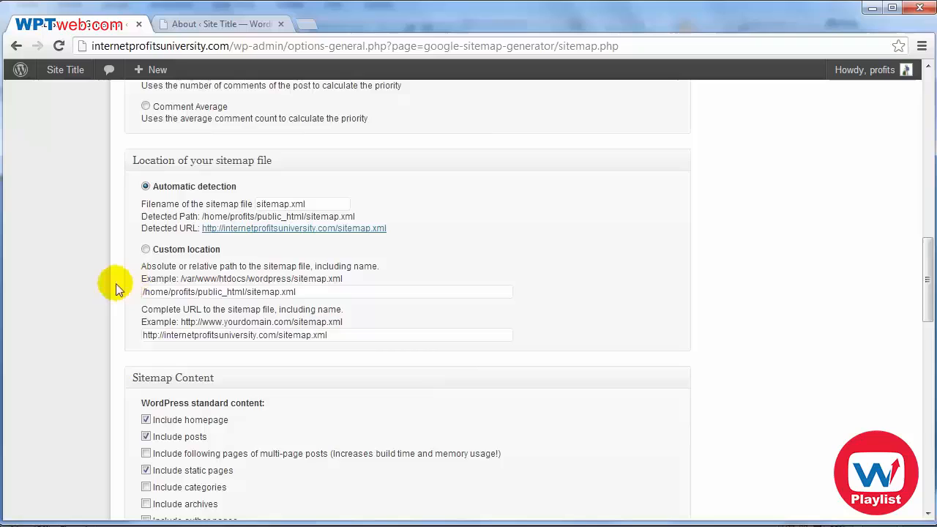
scroll("down", 3)
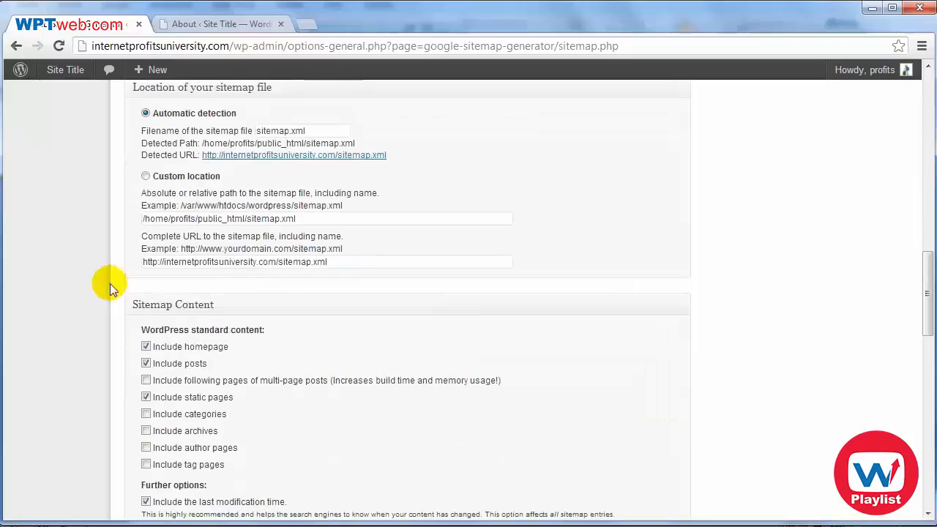
mouse_move(307, 83)
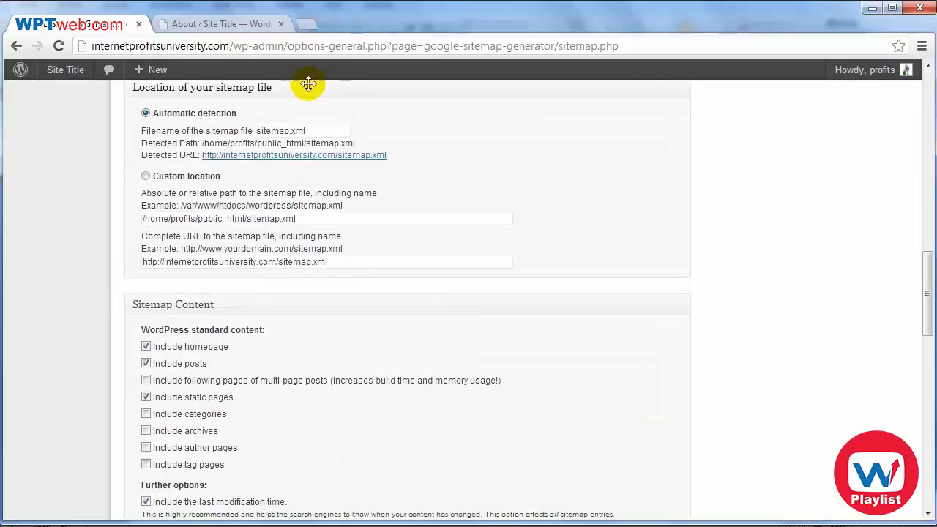
mouse_move(219, 239)
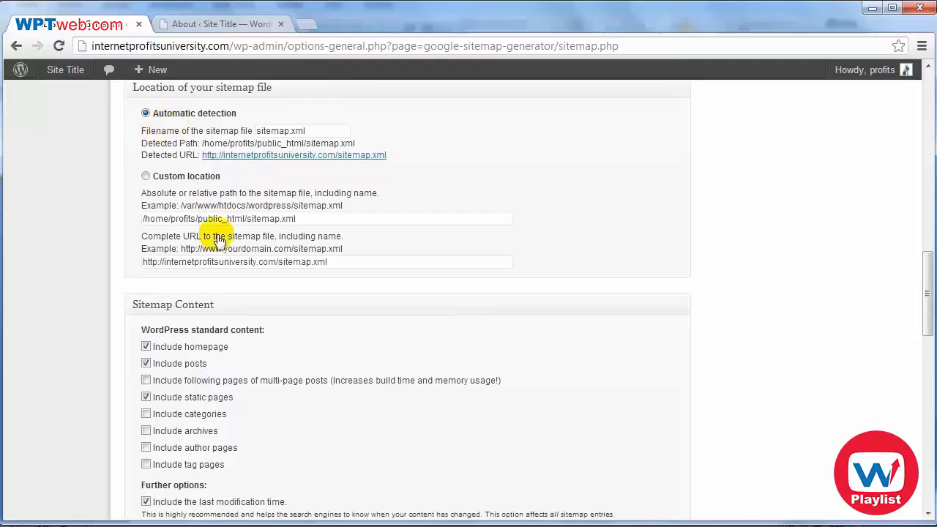
left_click(146, 176)
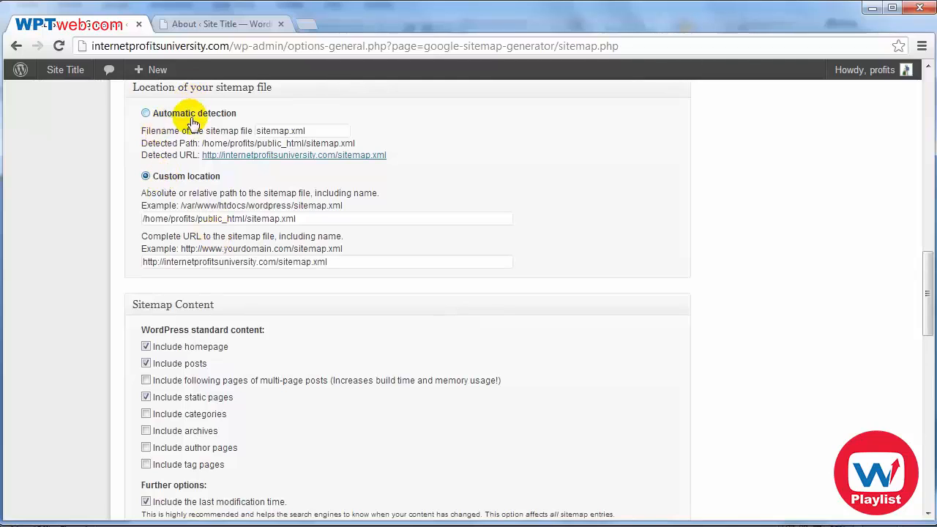
left_click(145, 113)
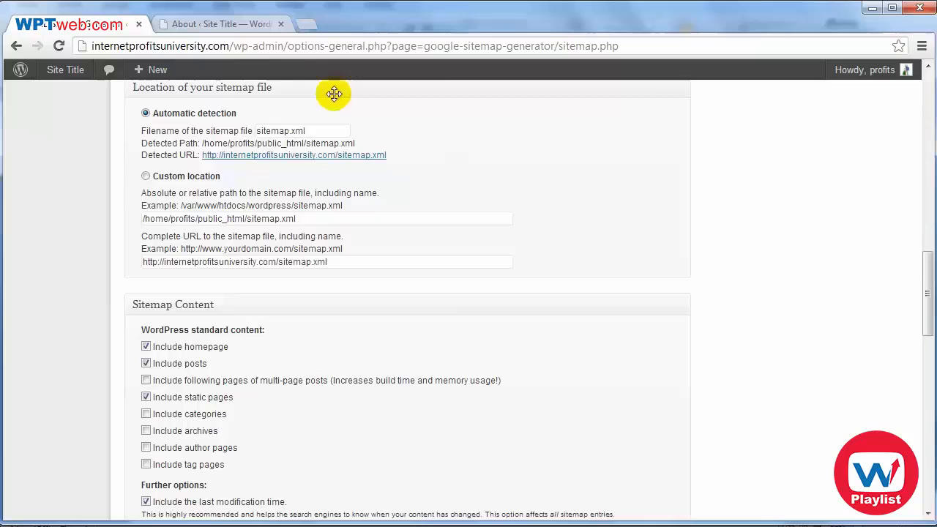
mouse_move(379, 236)
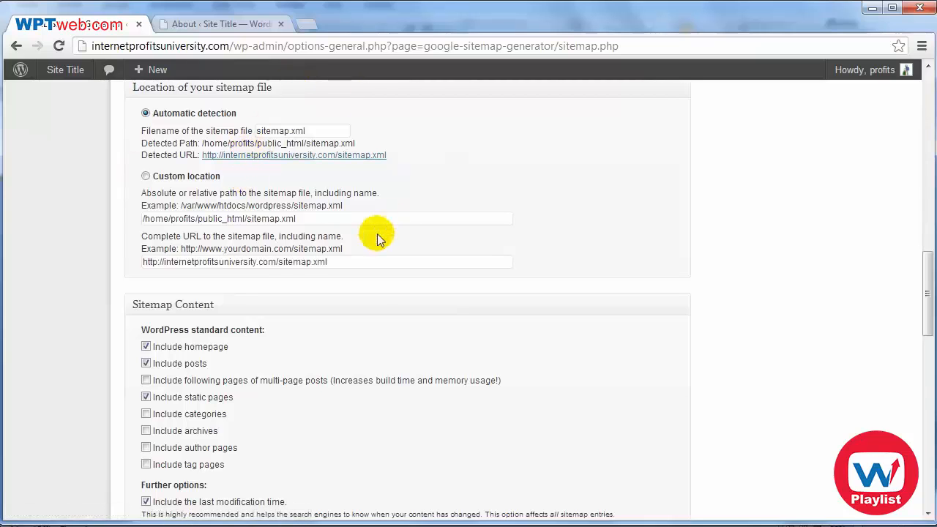
Step: Tick 'Include categories' and 'Include tag pages' under Sitemap Content
scroll("down", 3)
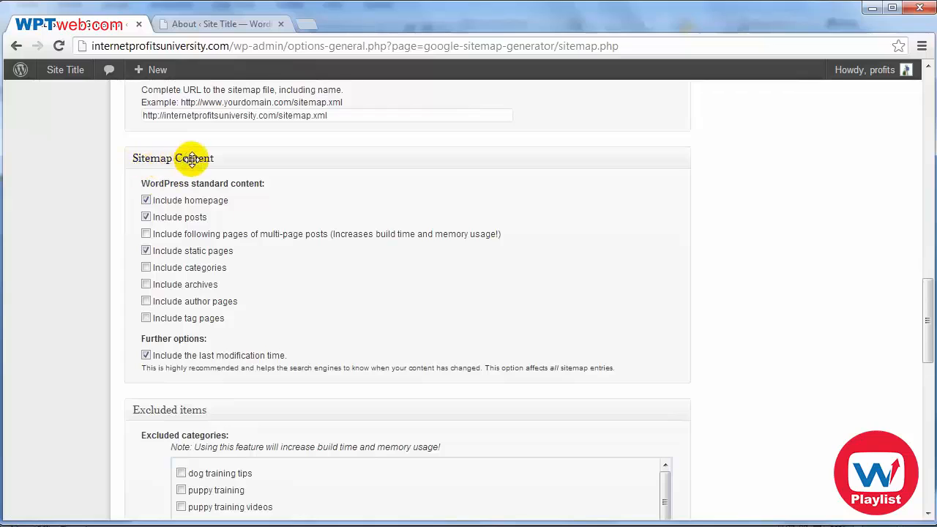
mouse_move(192, 211)
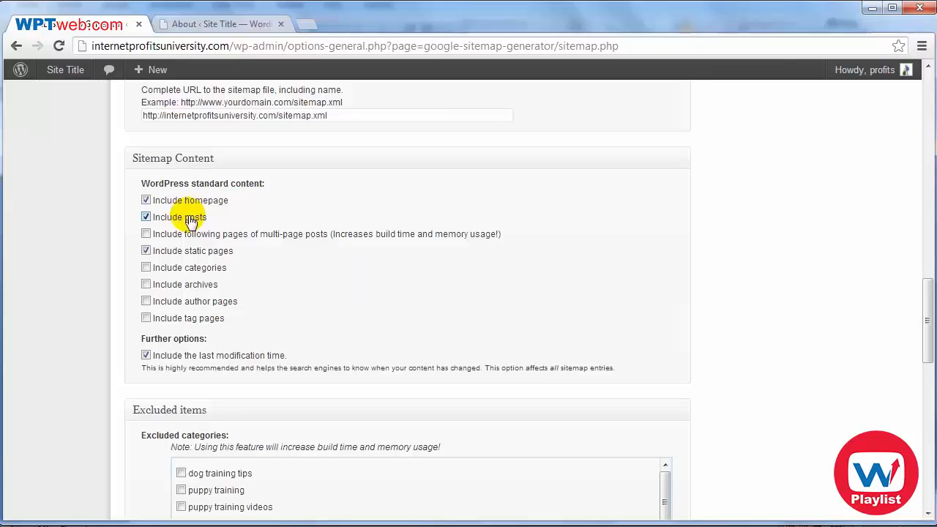
mouse_move(197, 205)
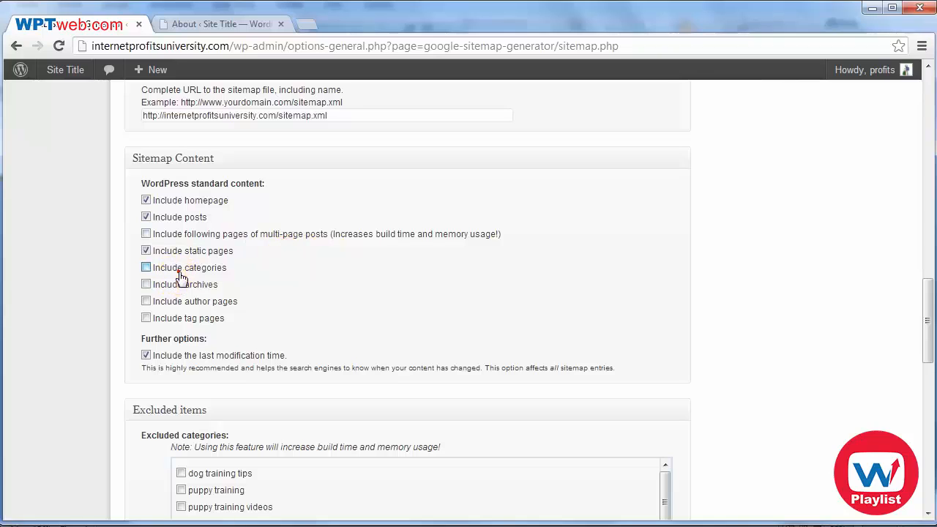
left_click(146, 267)
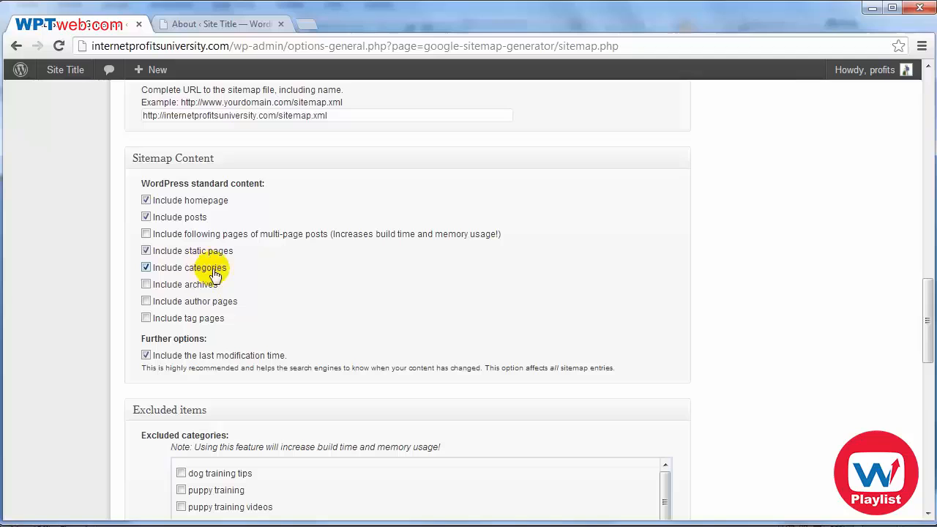
left_click(146, 318)
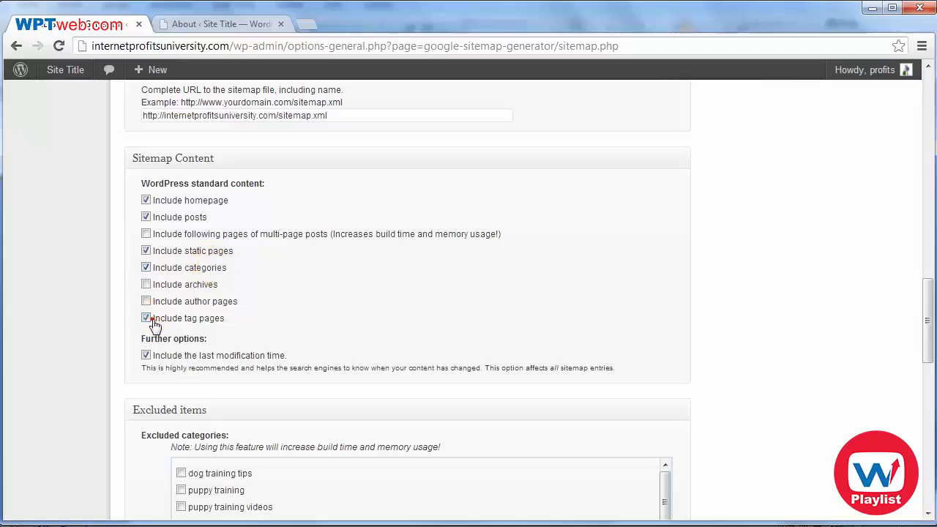
scroll("down", 3)
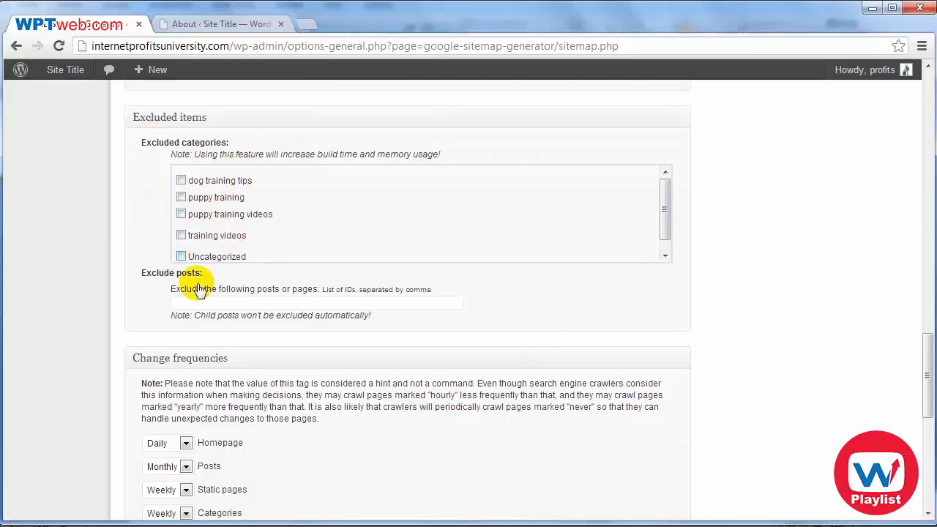
Step: Review change frequencies and priorities, then save with Update options
scroll("down", 3)
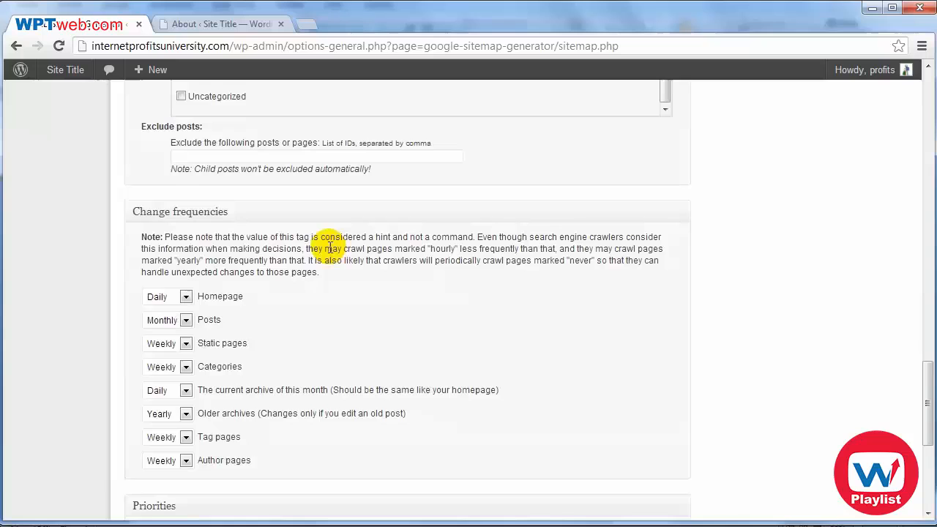
mouse_move(143, 264)
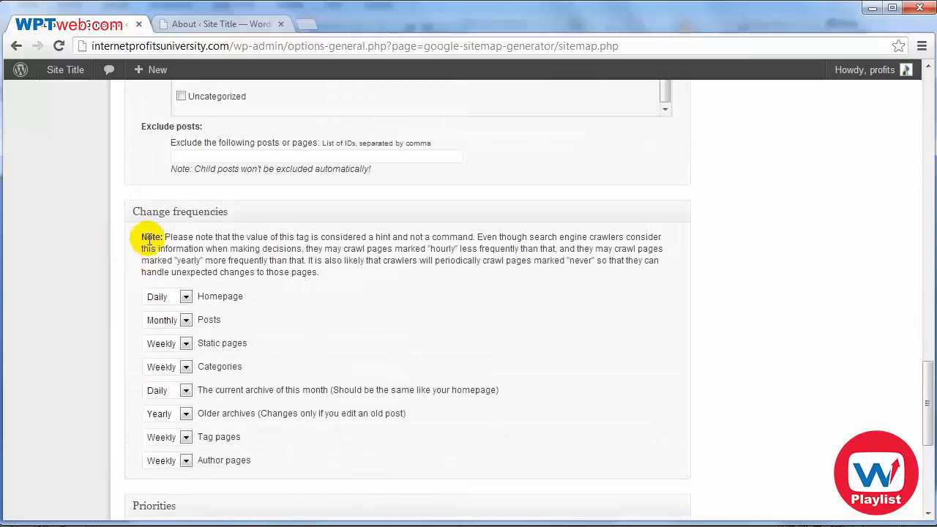
scroll("down", 3)
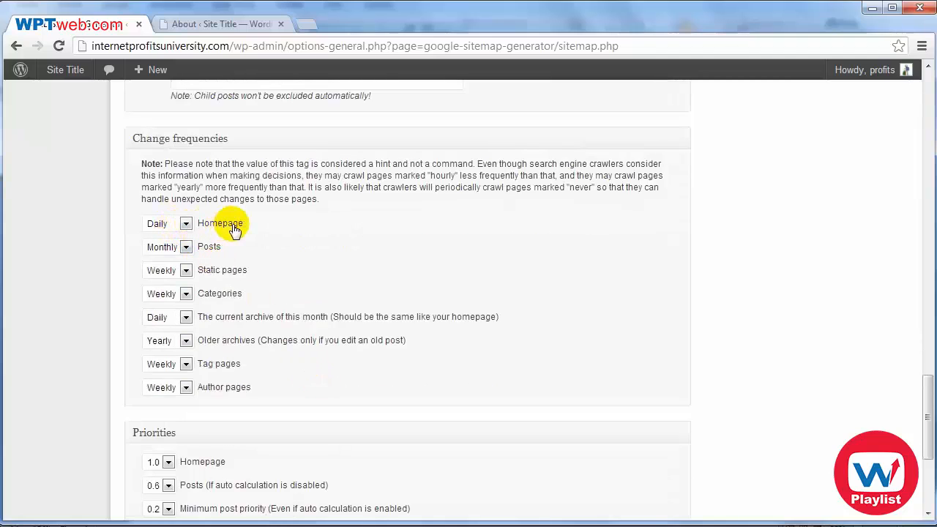
mouse_move(278, 222)
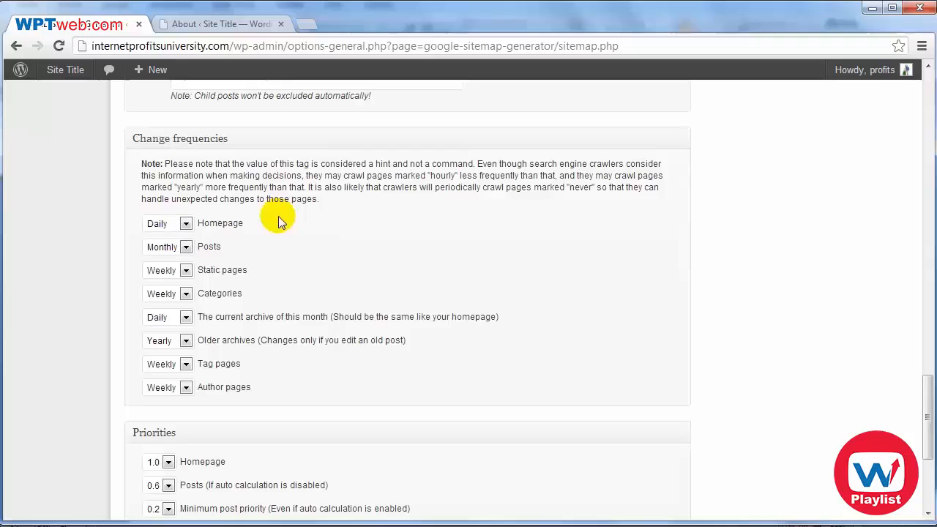
mouse_move(231, 228)
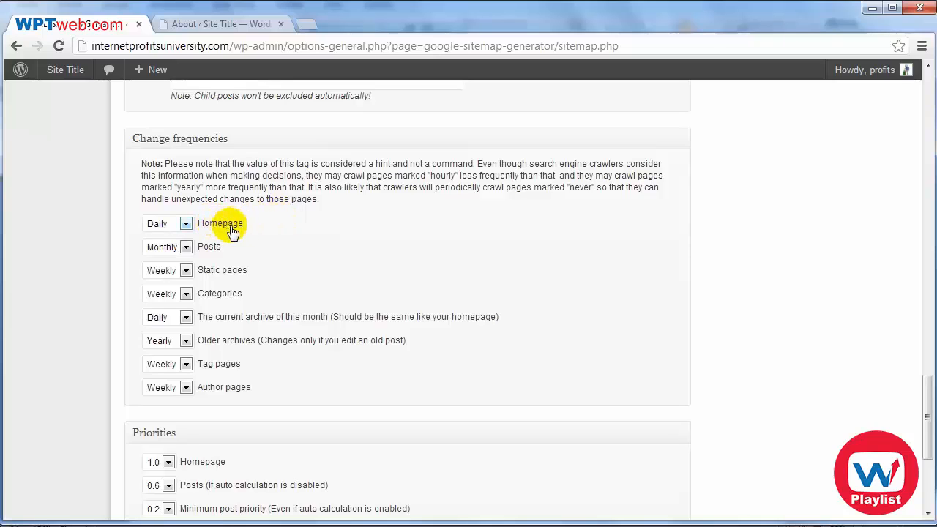
mouse_move(216, 247)
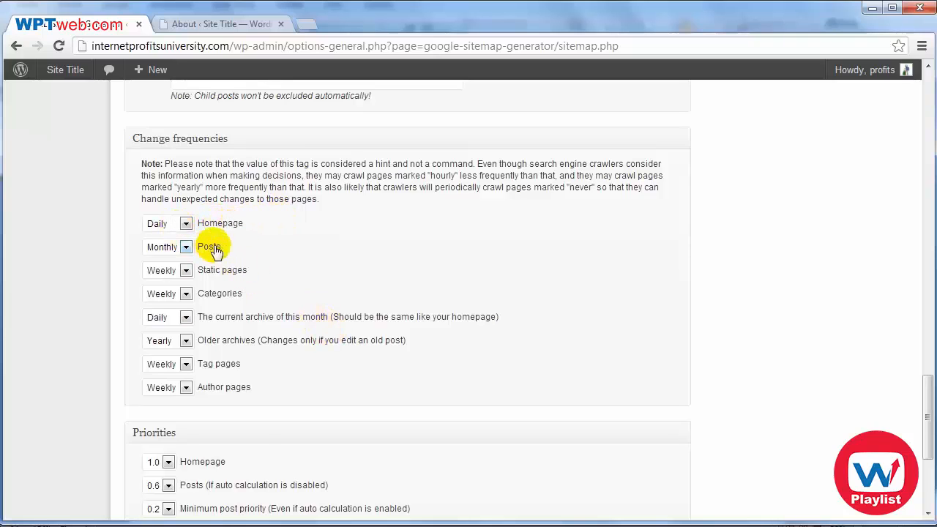
mouse_move(237, 308)
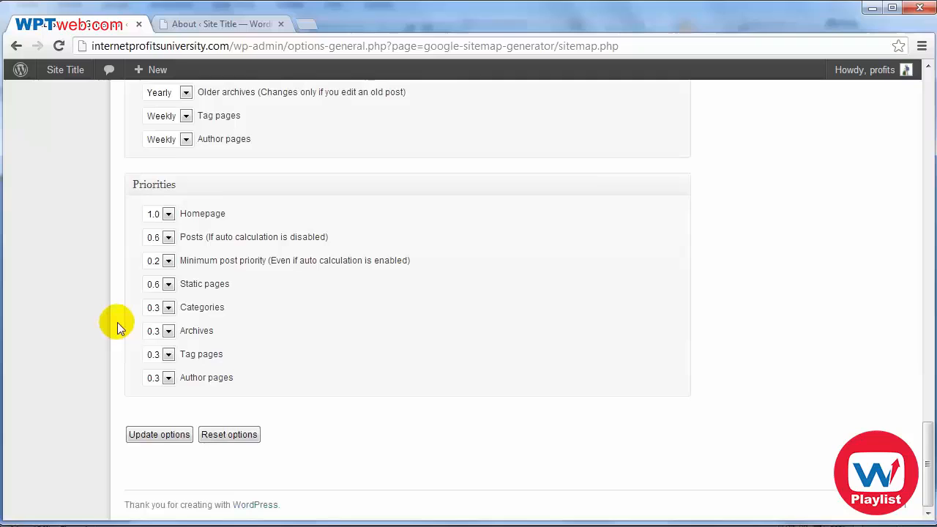
mouse_move(194, 218)
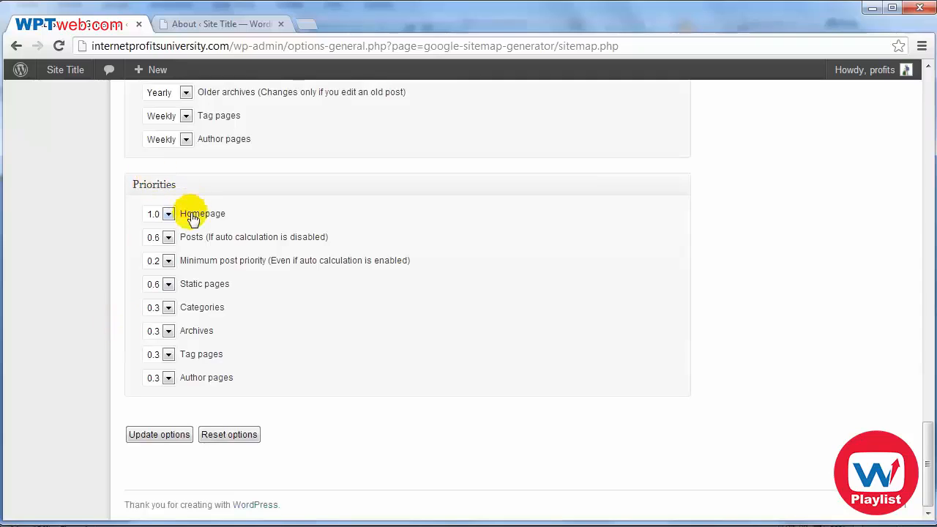
mouse_move(221, 325)
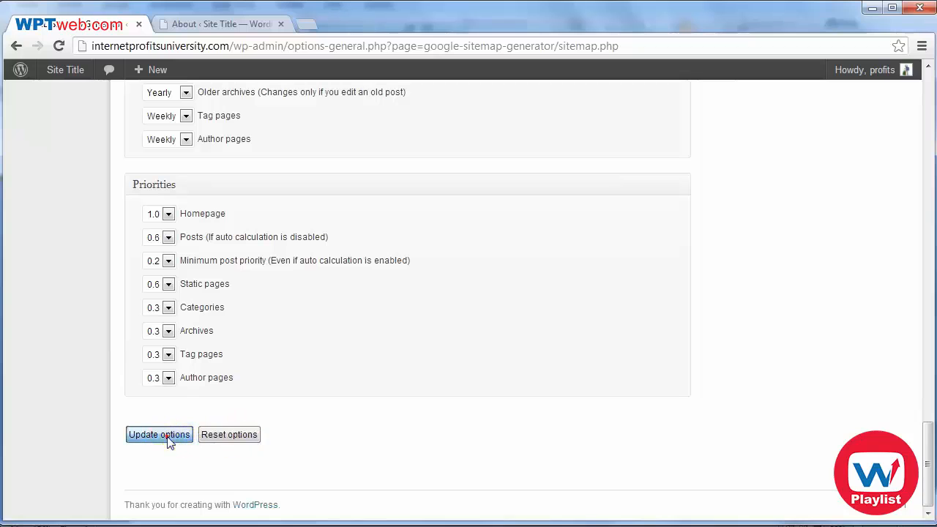
left_click(159, 434)
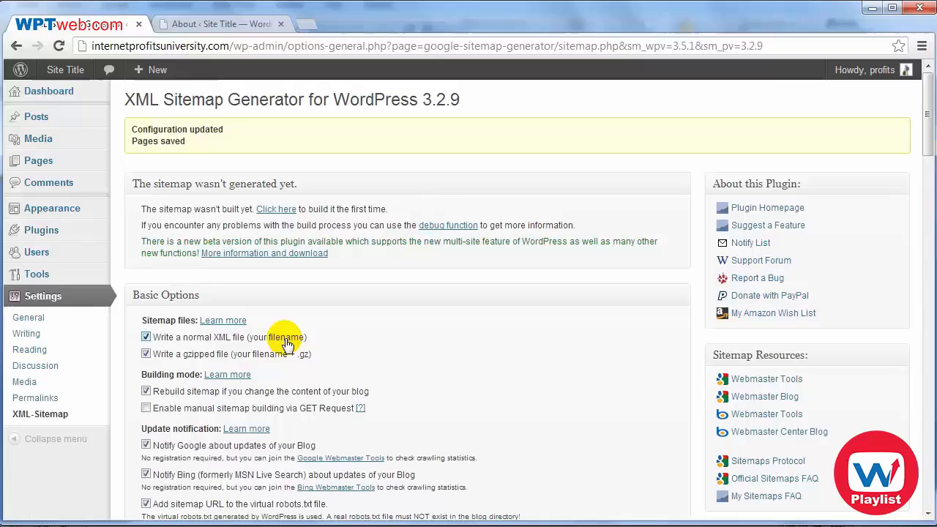
mouse_move(348, 189)
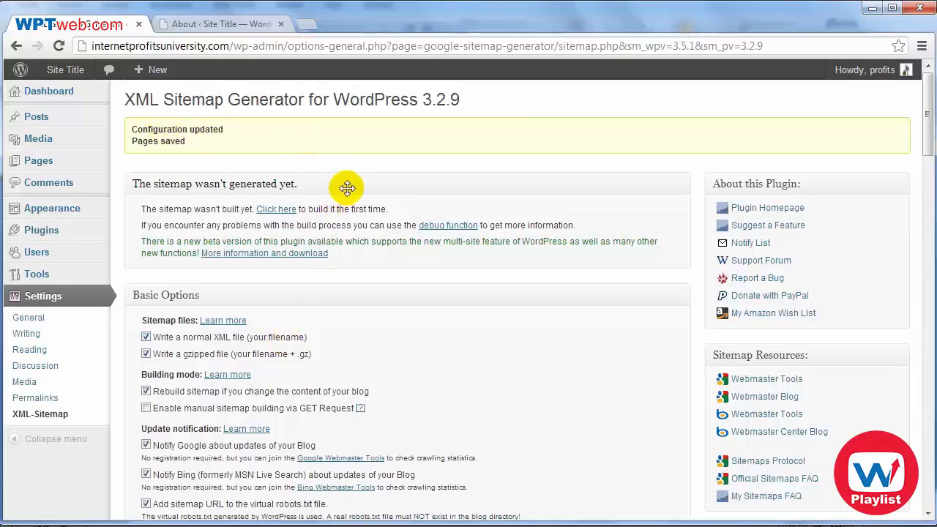
mouse_move(349, 187)
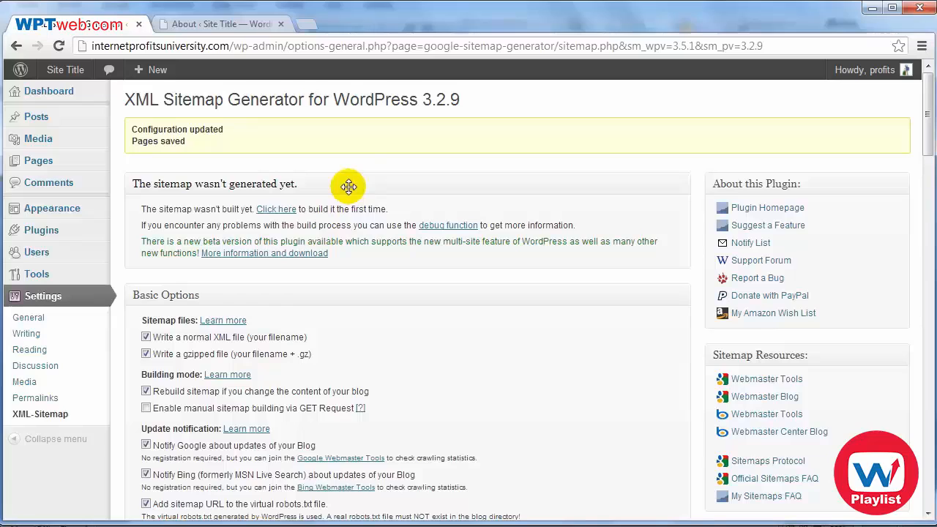
mouse_move(337, 134)
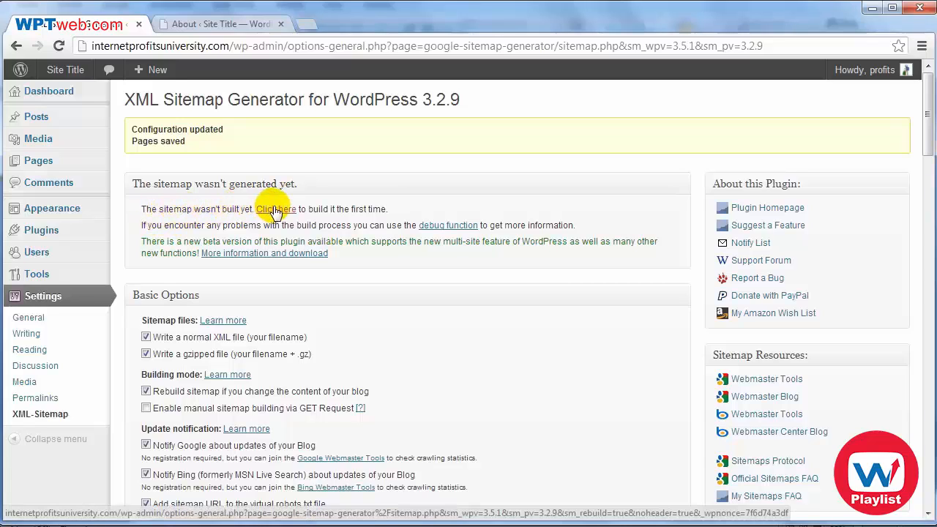
Step: Start the first sitemap build from the 'Click here' link in the not-generated notice
left_click(276, 209)
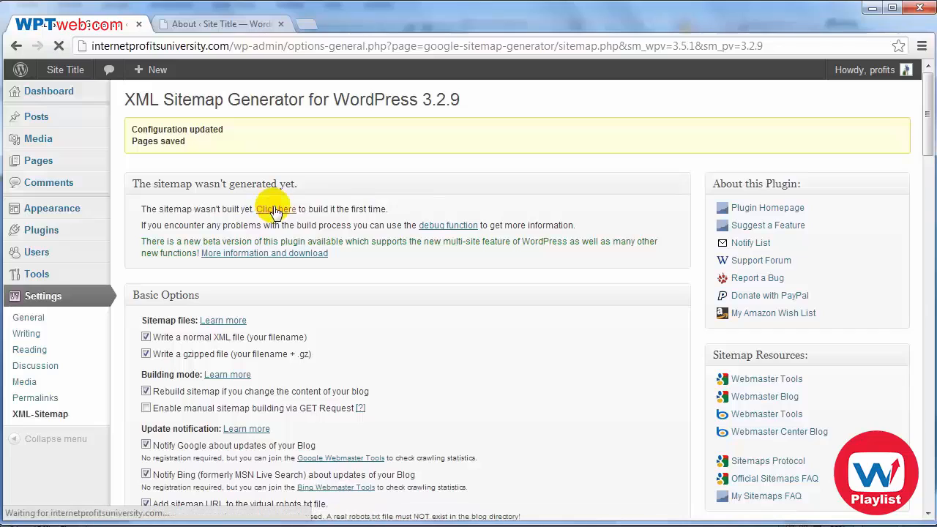
left_click(276, 209)
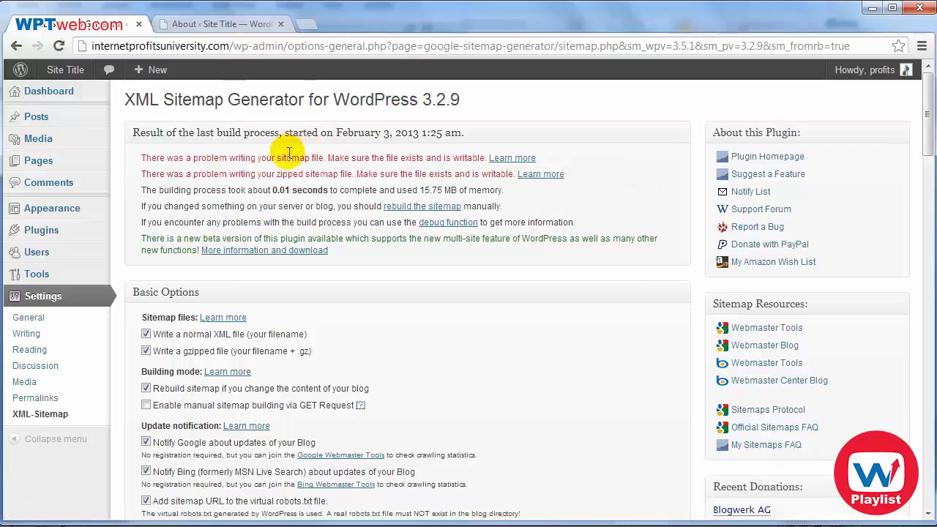
mouse_move(333, 176)
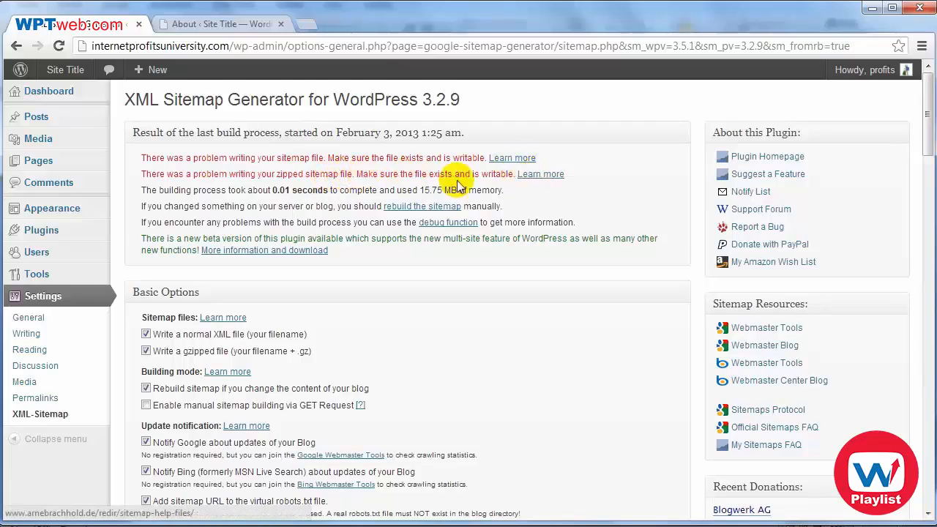
mouse_move(284, 189)
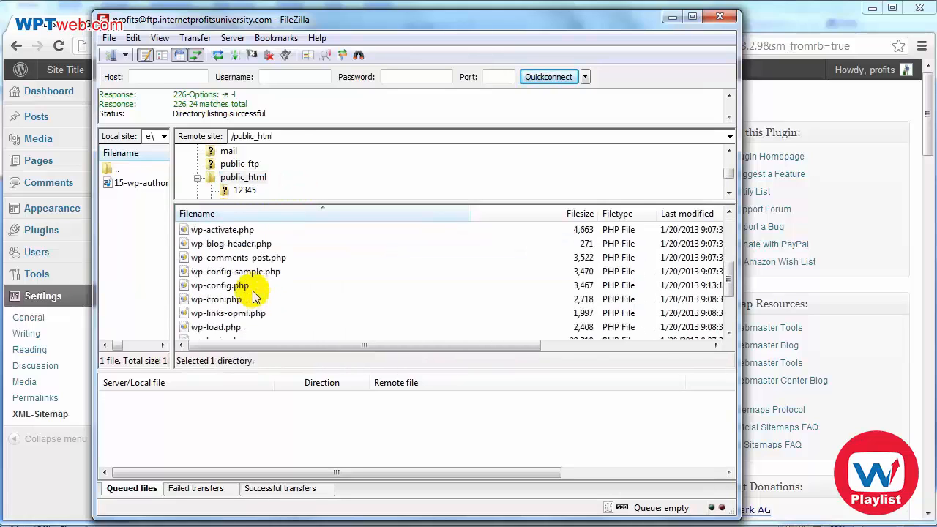
Step: Browse to /public_html in FileZilla's Remote site pane
left_click(237, 257)
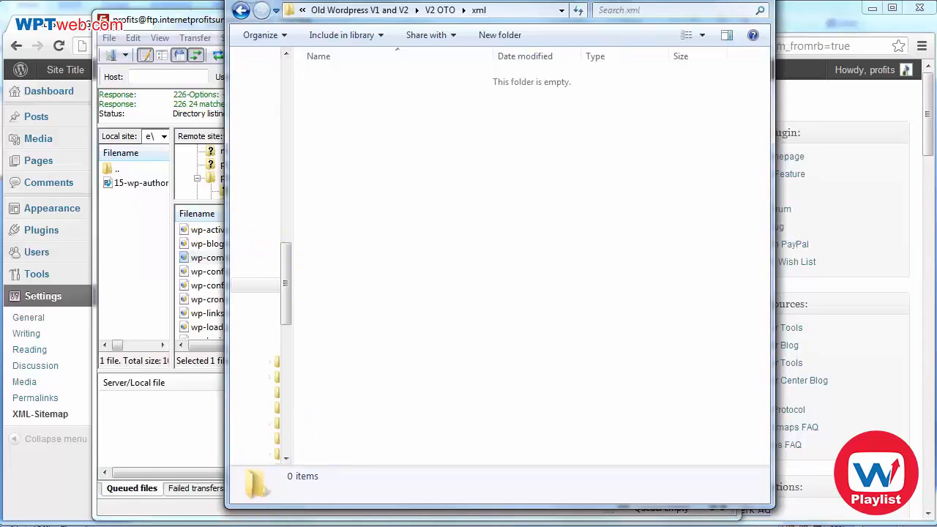
mouse_move(364, 145)
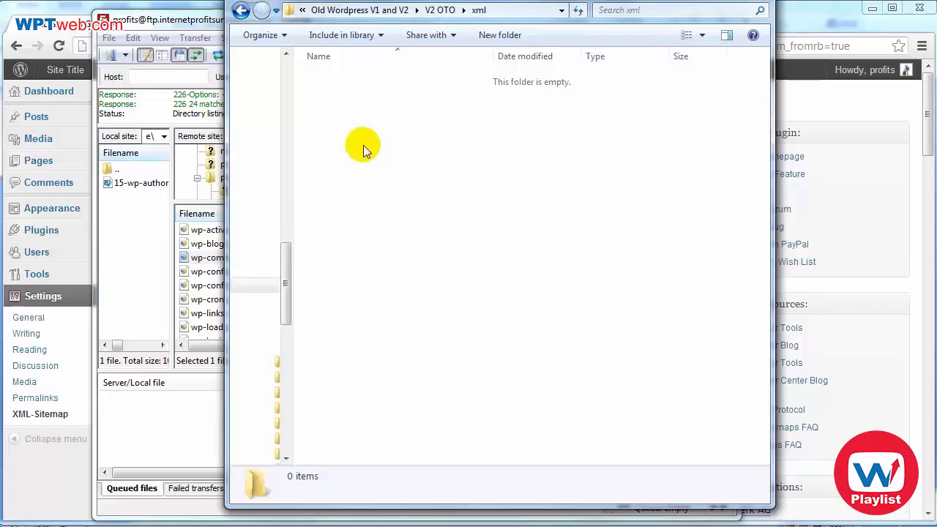
mouse_move(316, 97)
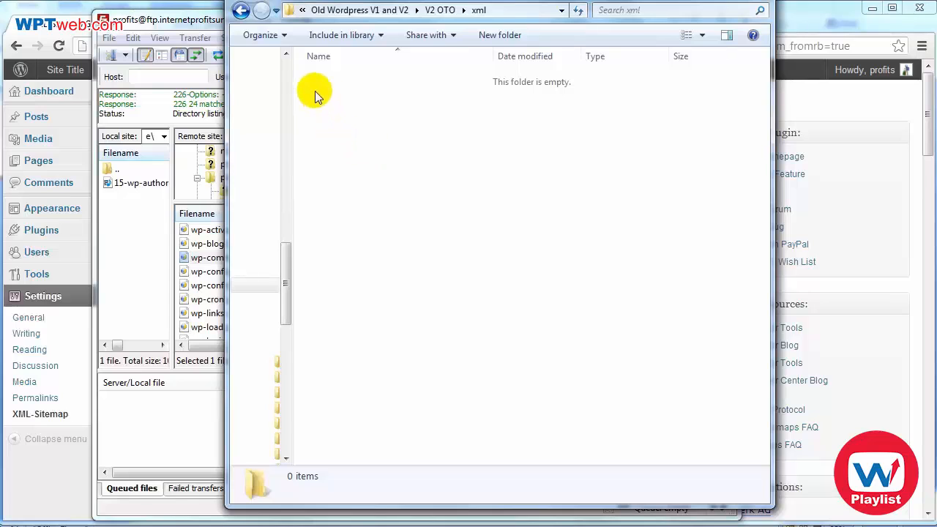
Step: Create two blank text documents in the local xml folder
right_click(316, 95)
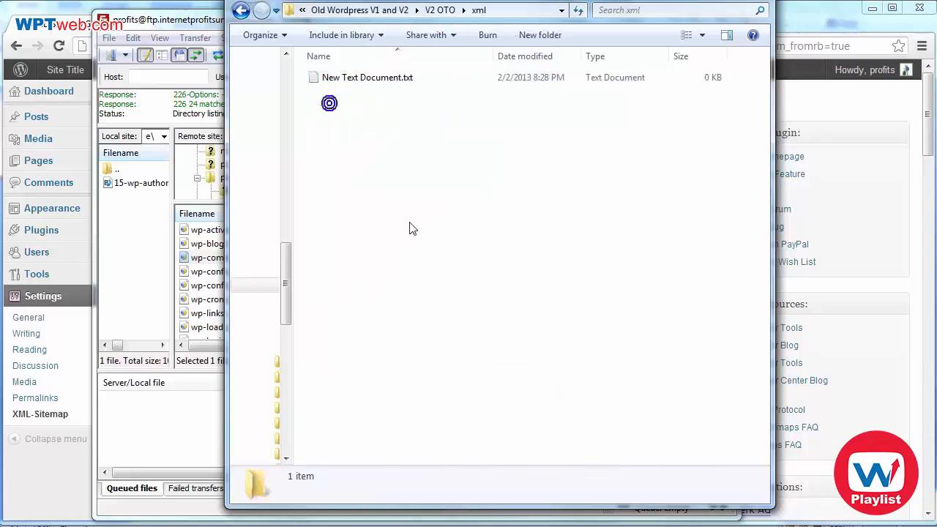
right_click(410, 226)
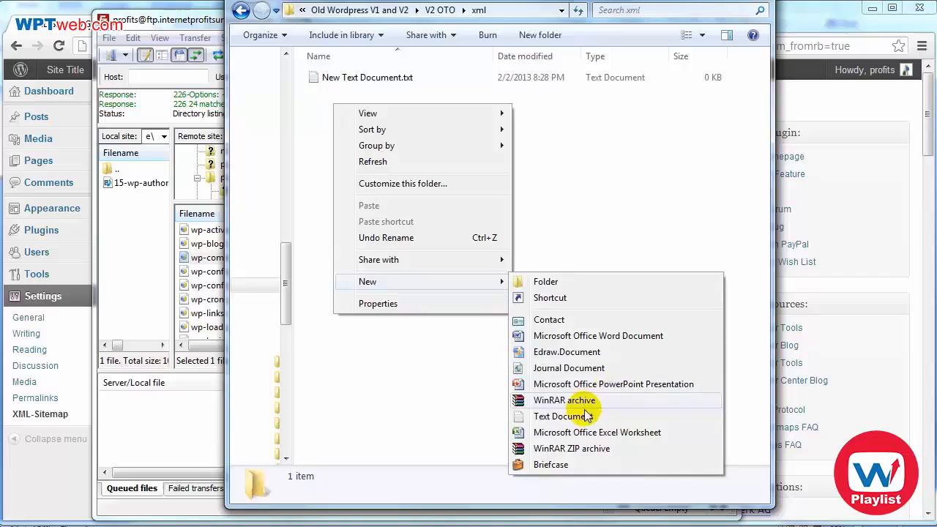
left_click(559, 416)
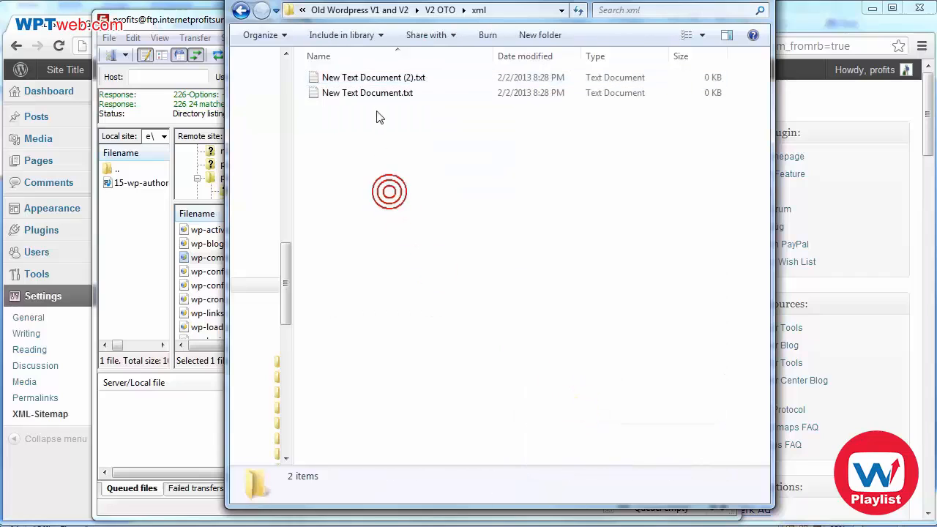
Step: Rename them sitemap.xml.gz and sitemap.xml, accepting both extension warnings
left_click(368, 92)
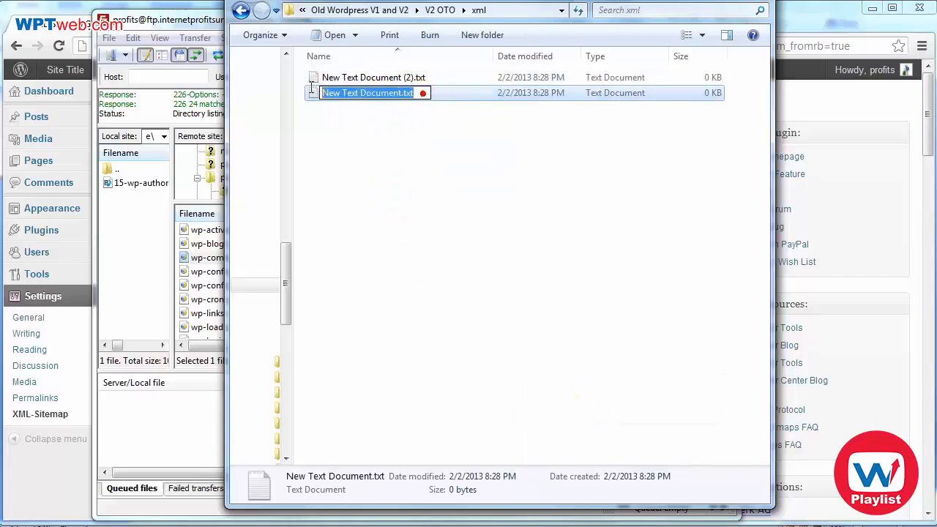
type("sitemap.xml.gz")
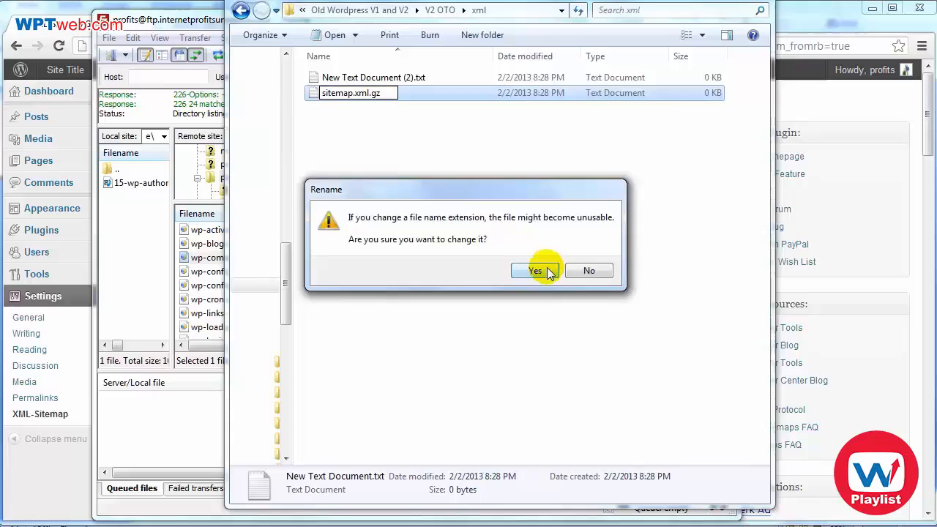
left_click(535, 270)
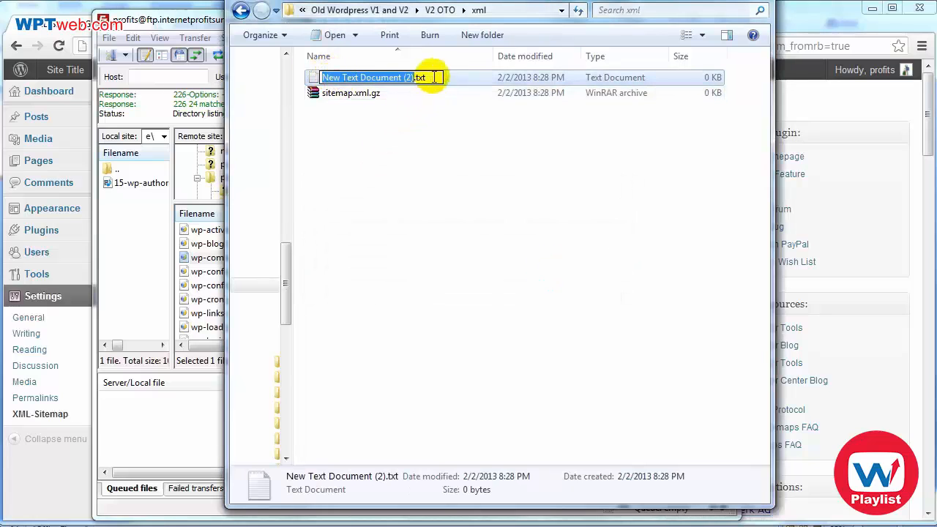
type("sitemap.xml")
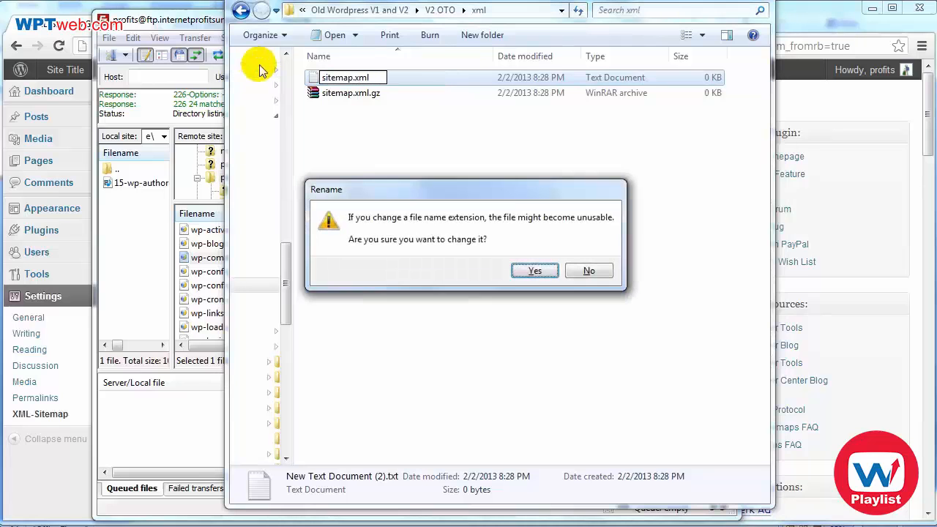
left_click(534, 270)
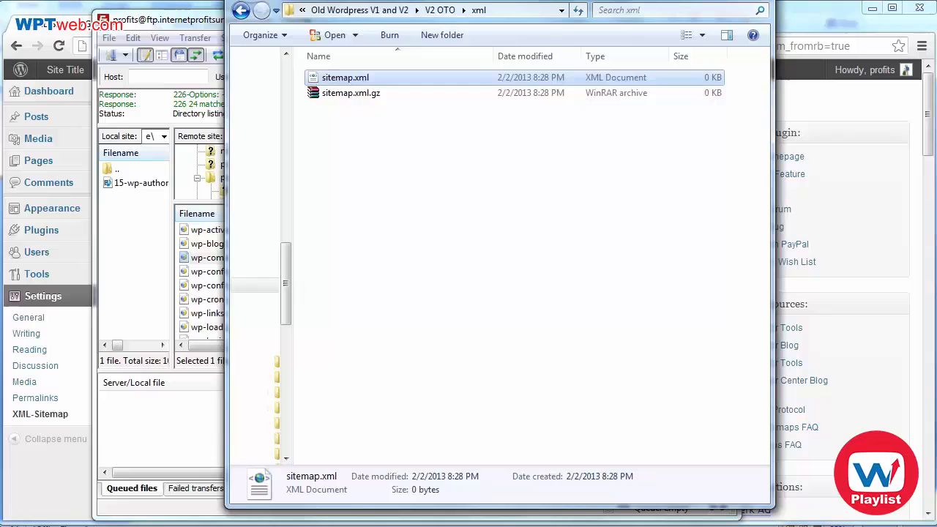
left_click(351, 93)
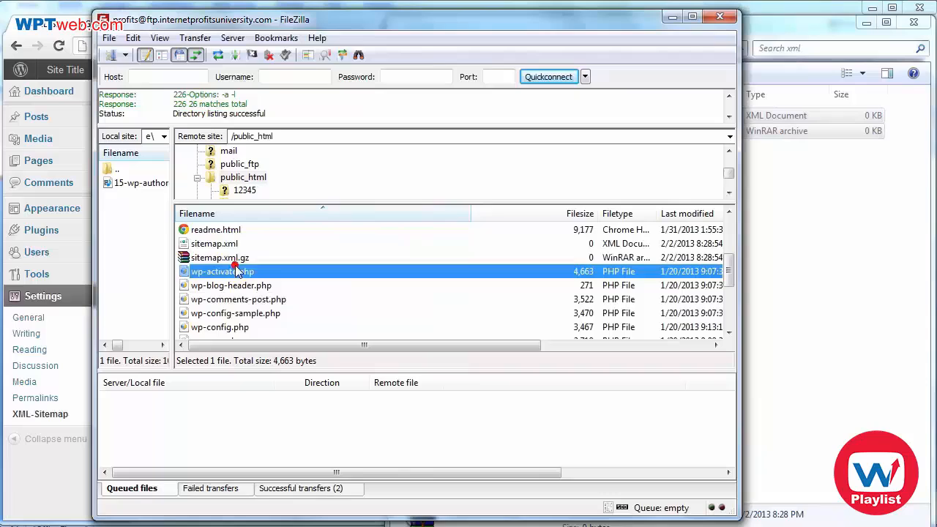
Step: Give the uploaded sitemap.xml and sitemap.xml.gz 777 file permissions
left_click(214, 243)
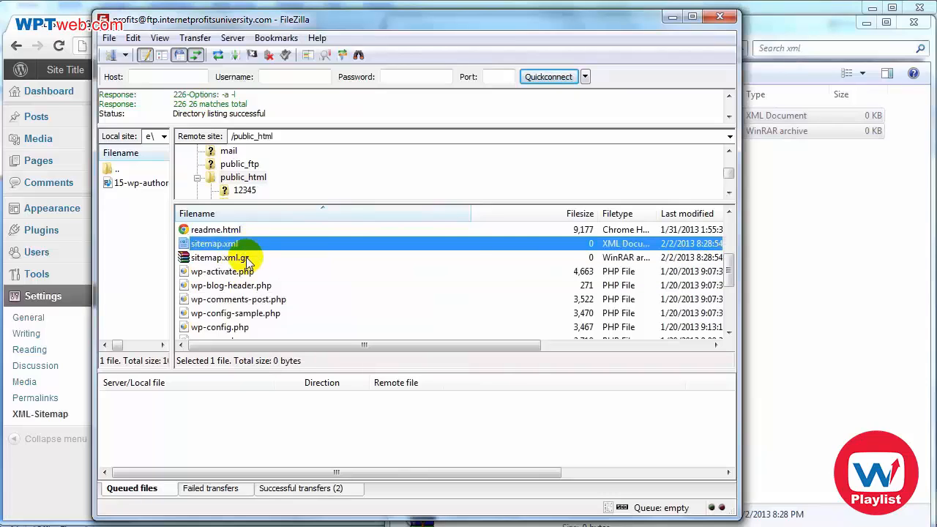
left_click(219, 257)
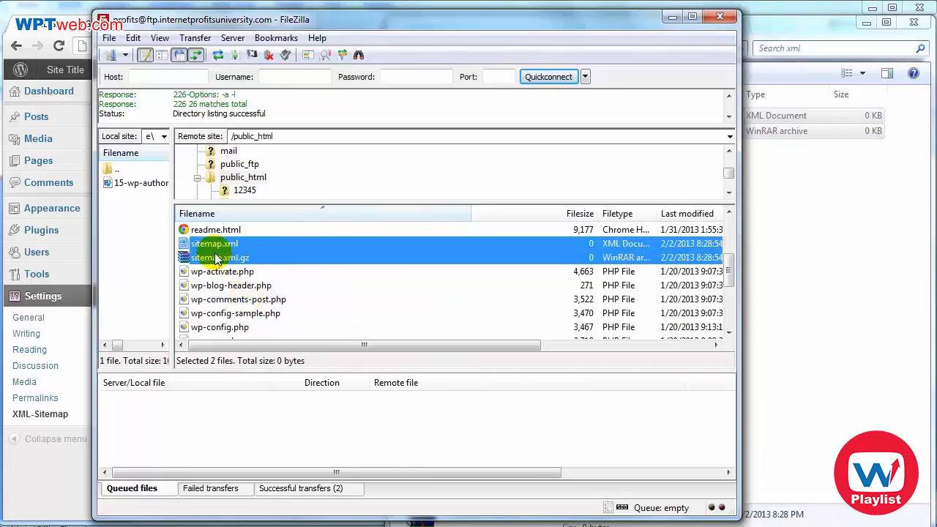
mouse_move(262, 248)
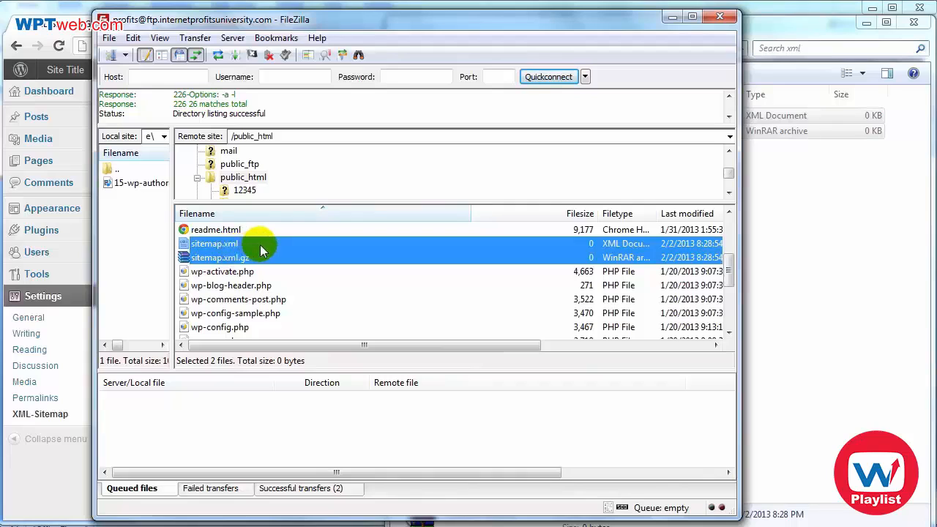
mouse_move(249, 243)
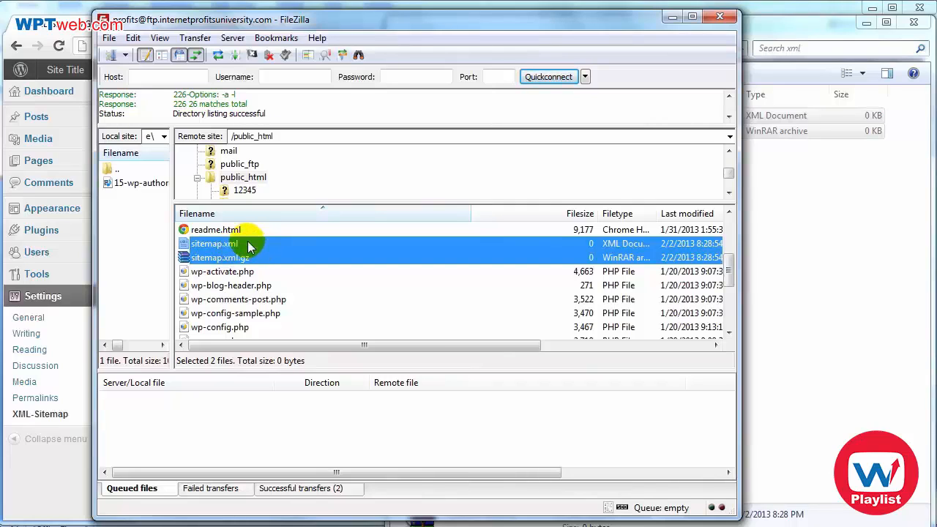
right_click(214, 243)
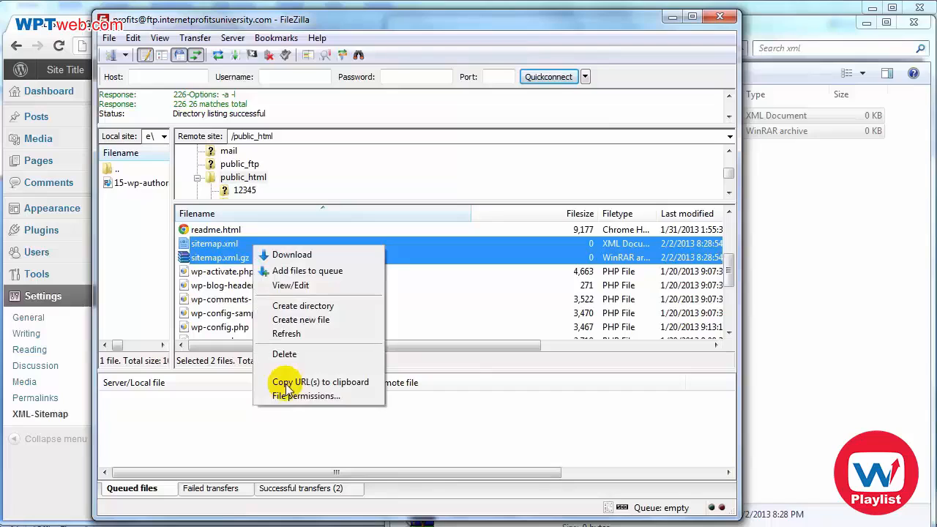
left_click(306, 395)
type("77")
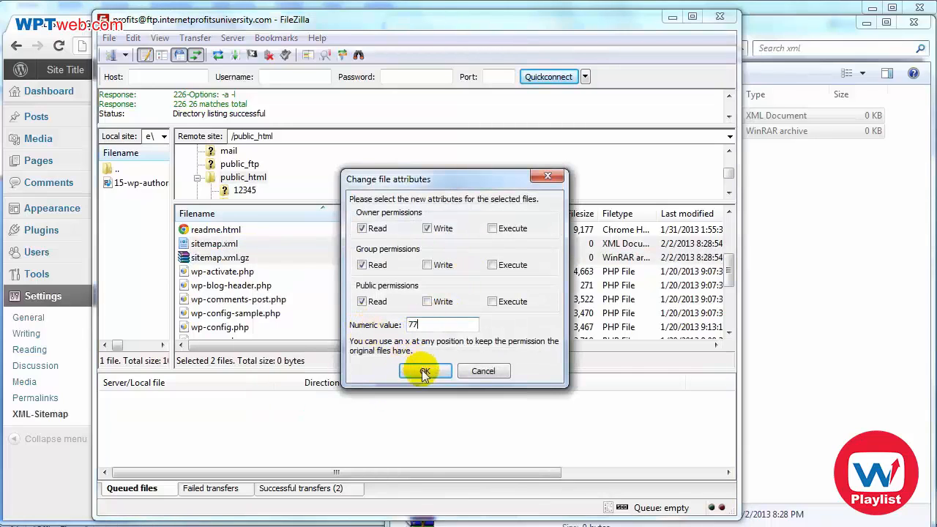
left_click(424, 371)
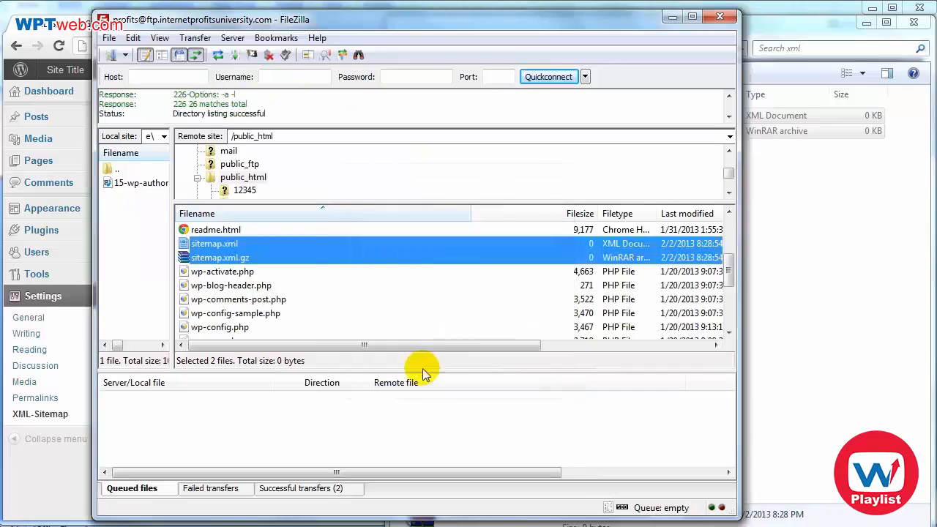
mouse_move(677, 51)
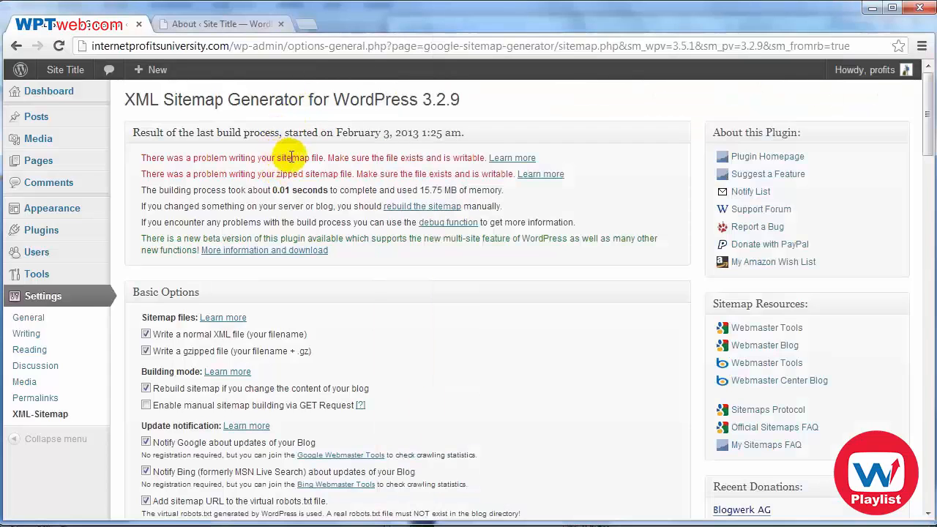
mouse_move(468, 150)
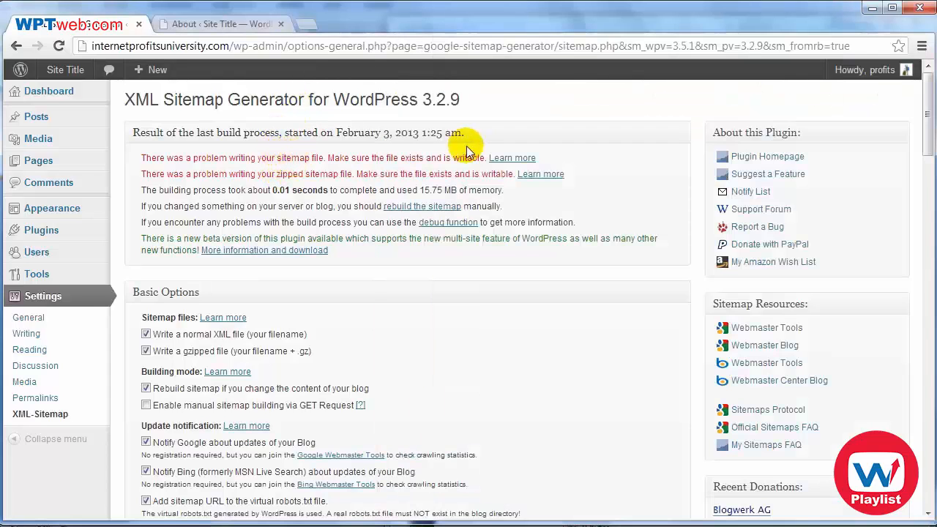
mouse_move(369, 174)
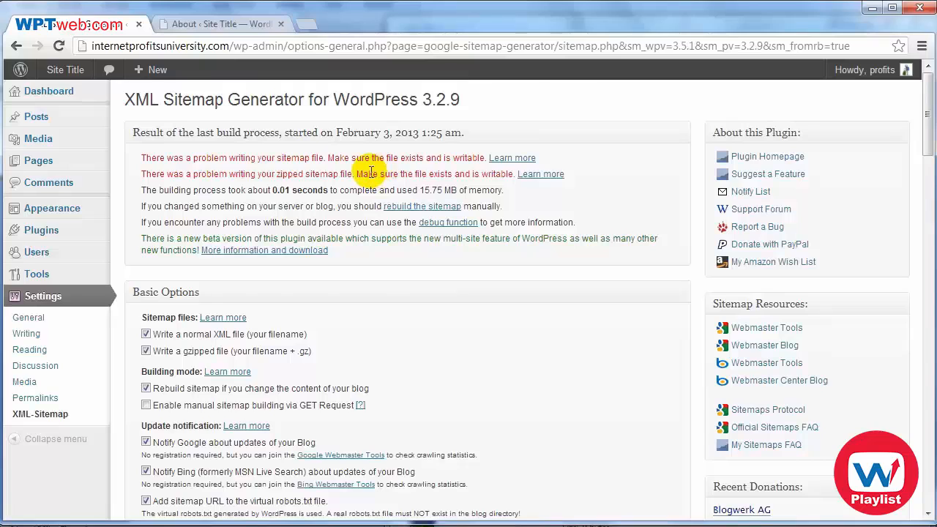
Step: Scroll the rebuild results showing both sitemaps built and Google and Bing notified
scroll("down", 3)
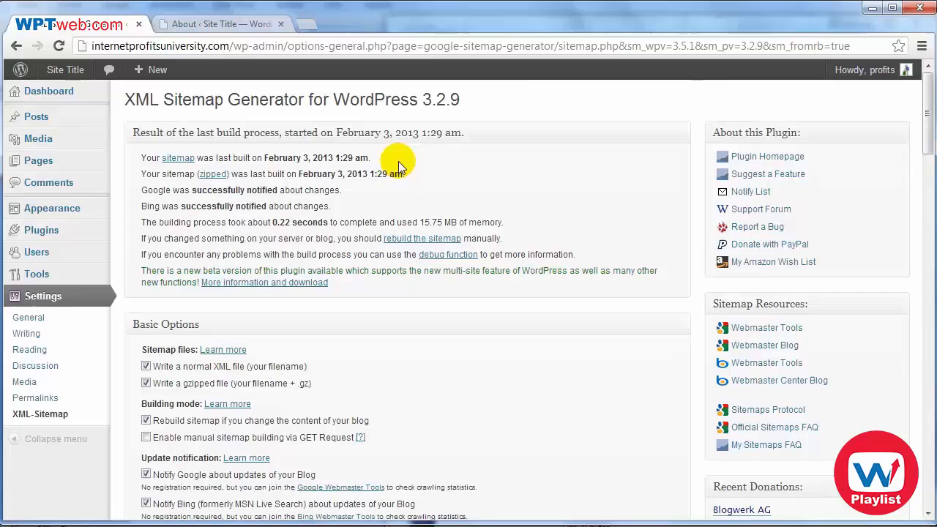
mouse_move(234, 168)
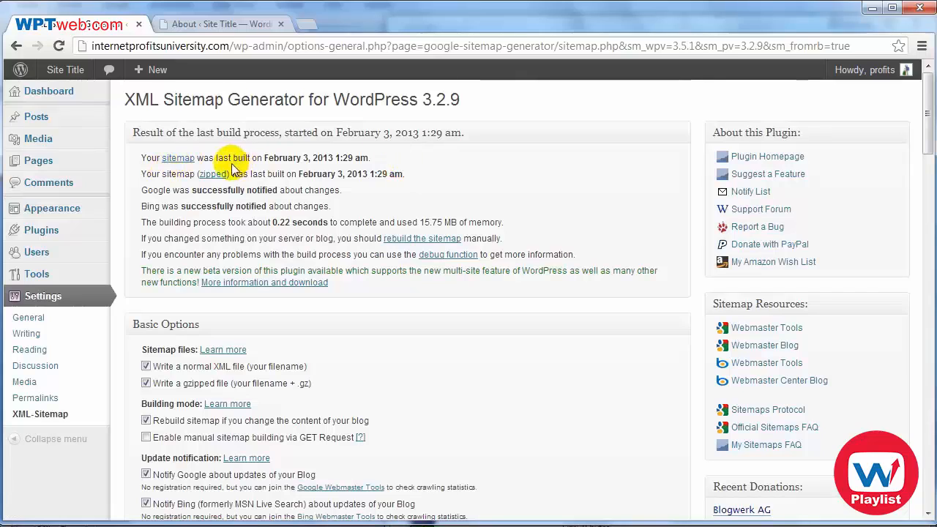
mouse_move(306, 156)
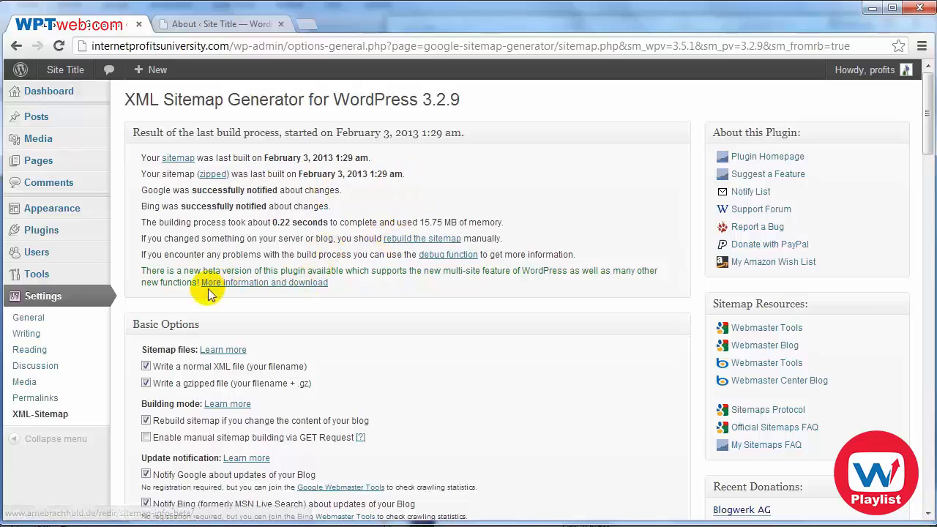
scroll("down", 3)
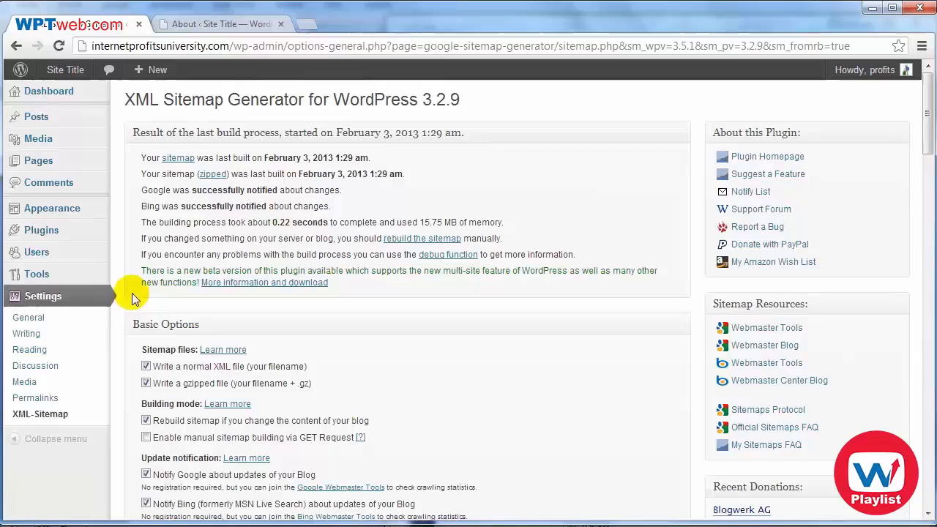
scroll("down", 3)
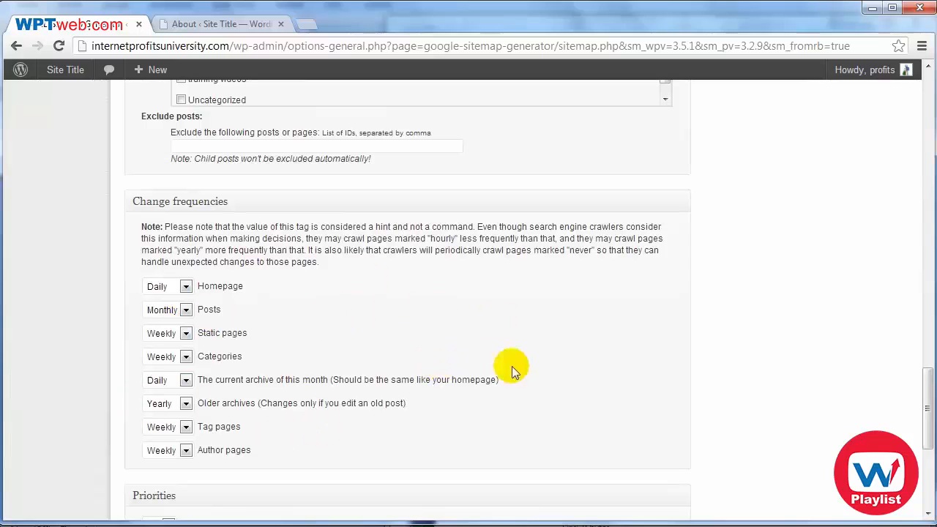
mouse_move(926, 402)
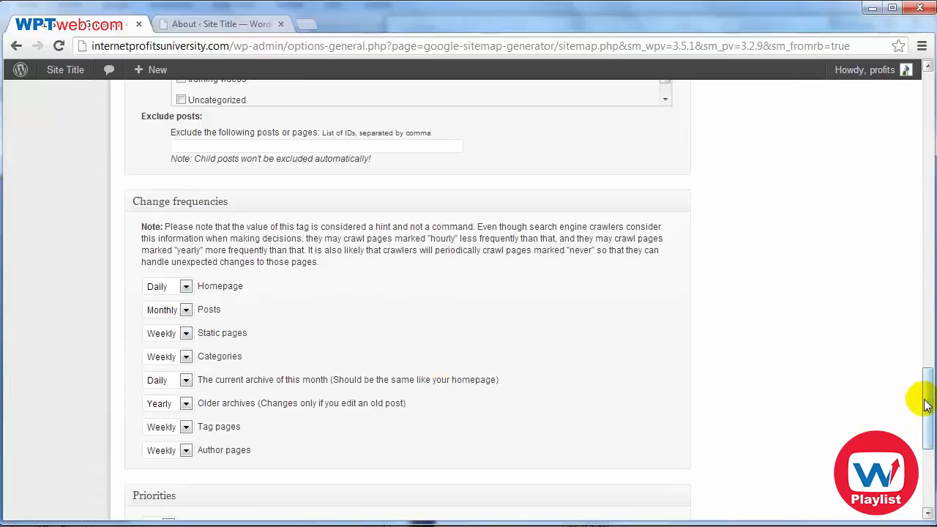
scroll("up", 3)
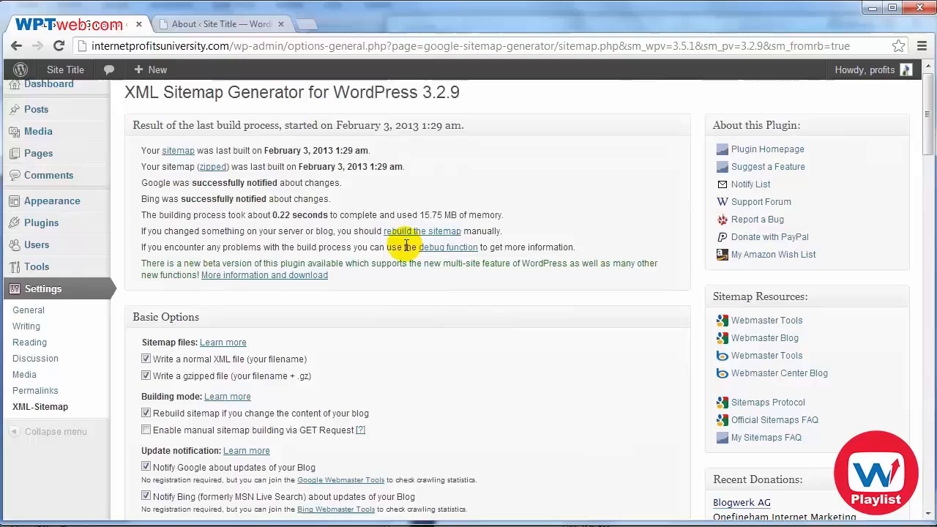
mouse_move(439, 253)
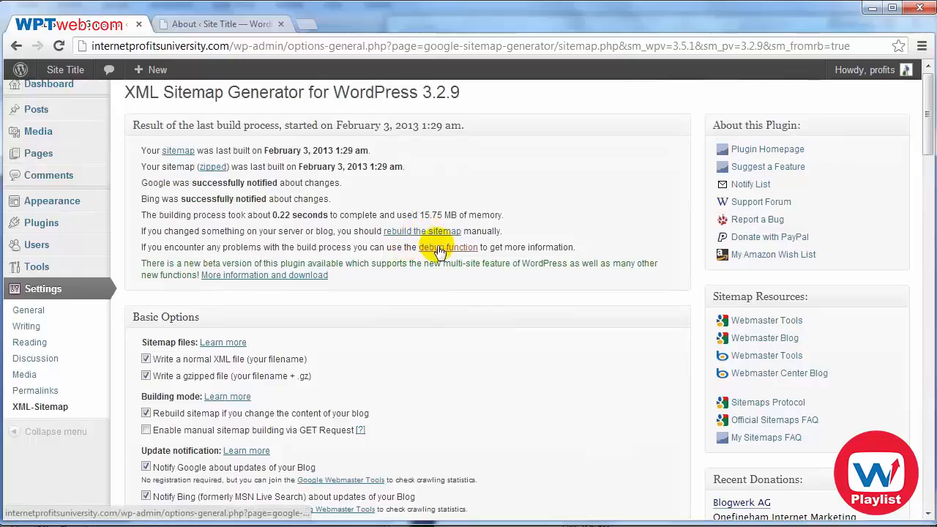